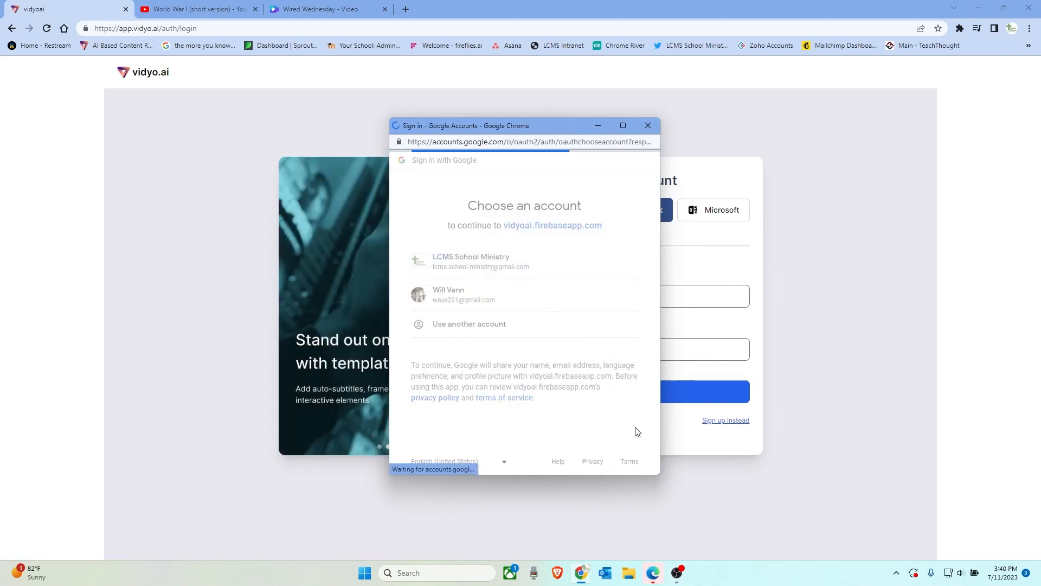
# Sign in to vidyo.ai with the school ministry Google account.
pyautogui.click(470, 260)
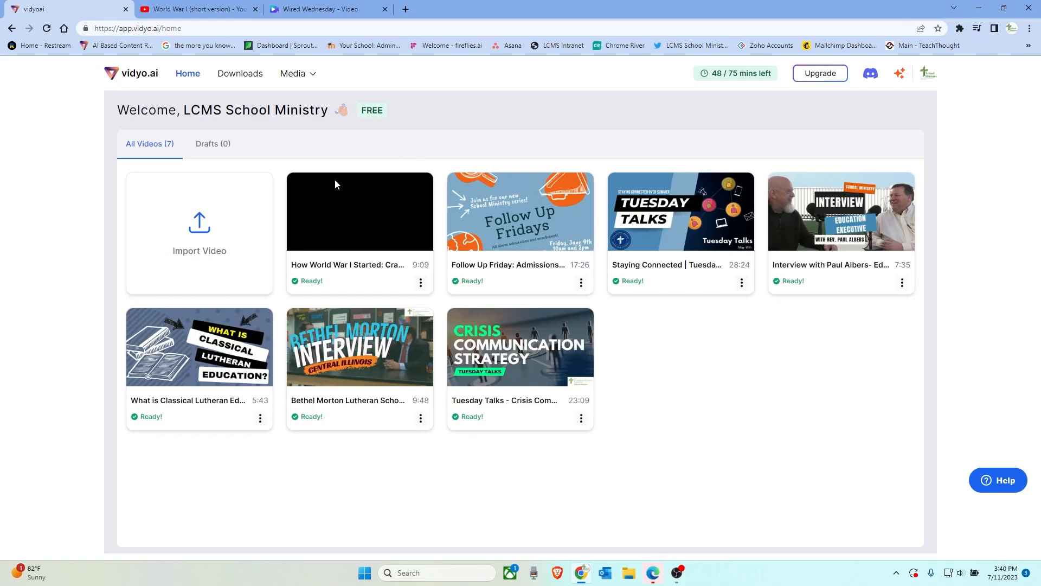
pyautogui.moveTo(235, 124)
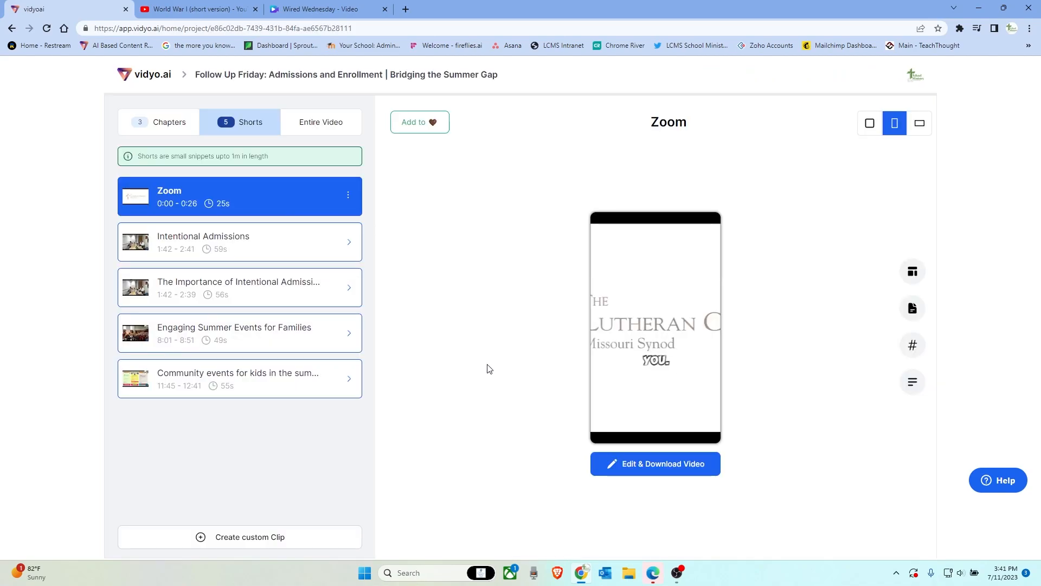
pyautogui.moveTo(276, 299)
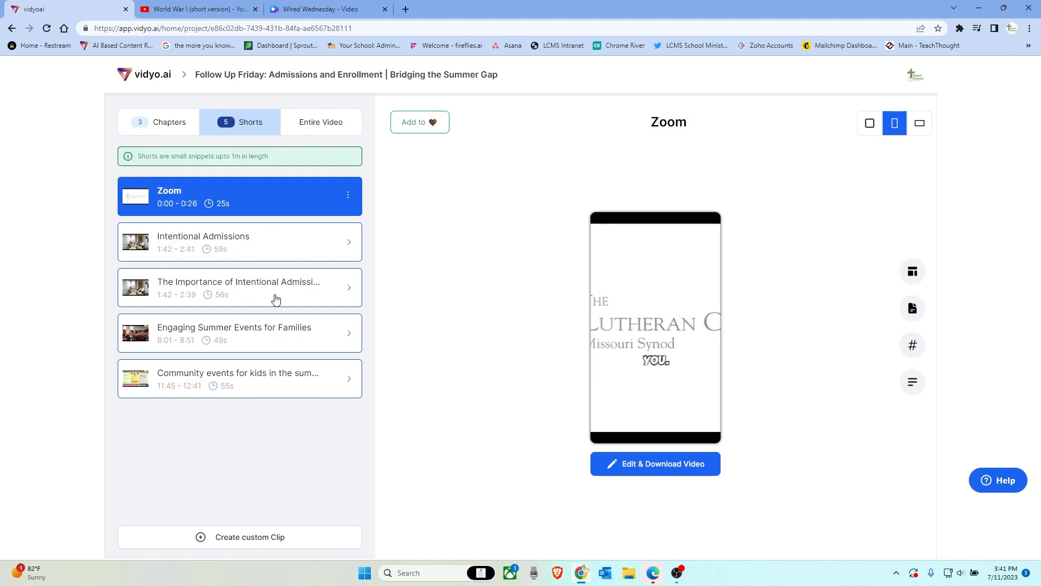
# Review the Follow Up Friday project's five shorts and three chapters, then return Home.
pyautogui.click(169, 122)
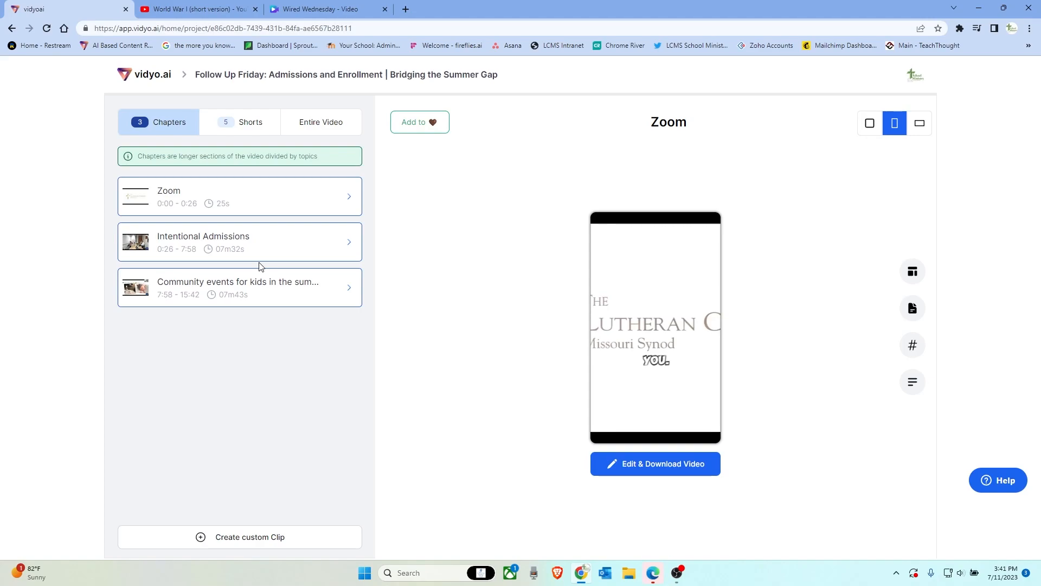
pyautogui.moveTo(216, 59)
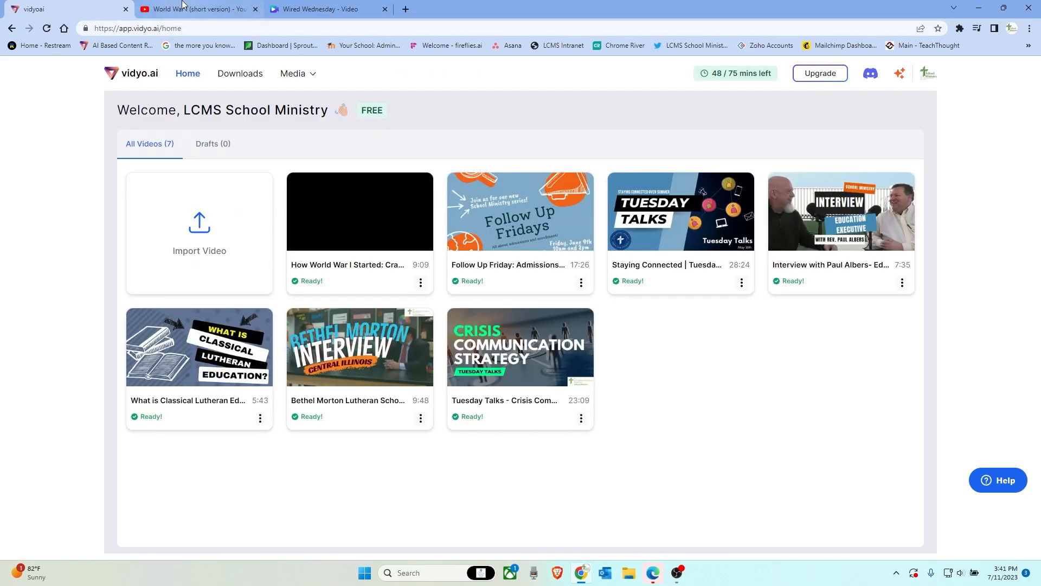
# Copy the World War I (short version) YouTube link and return to vidyo.ai.
pyautogui.click(193, 9)
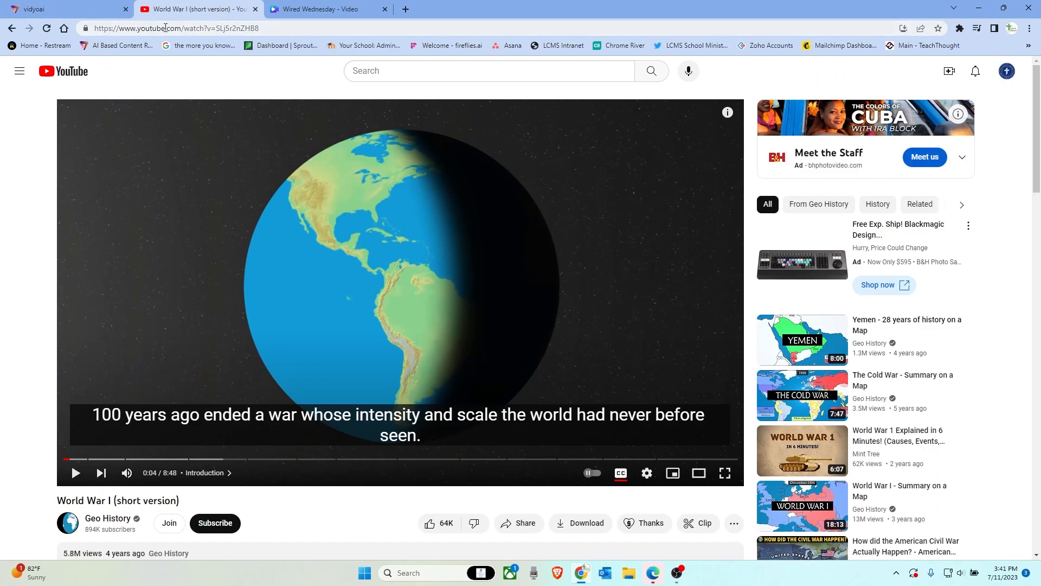
pyautogui.click(165, 28)
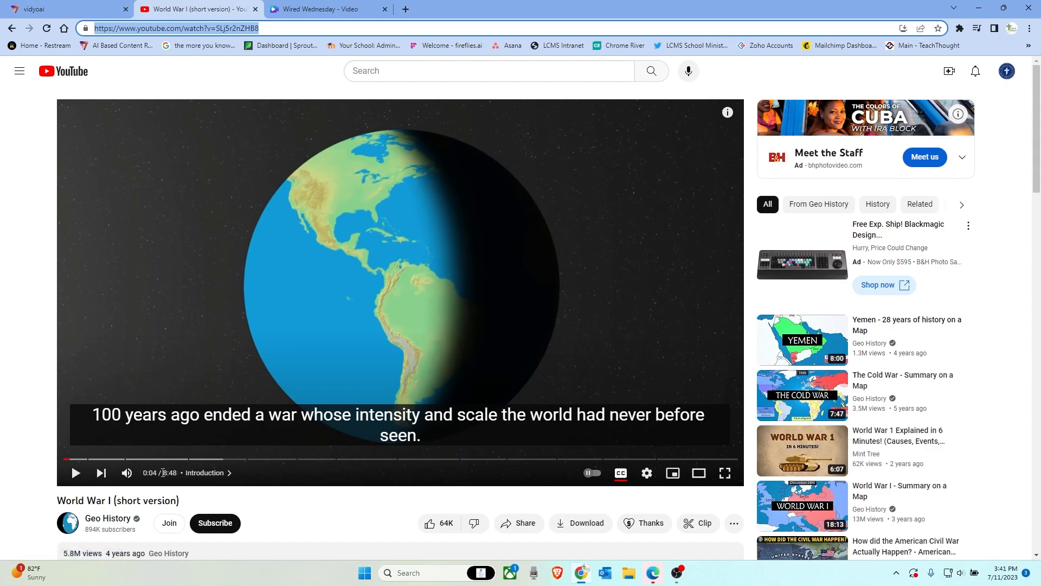
pyautogui.moveTo(185, 488)
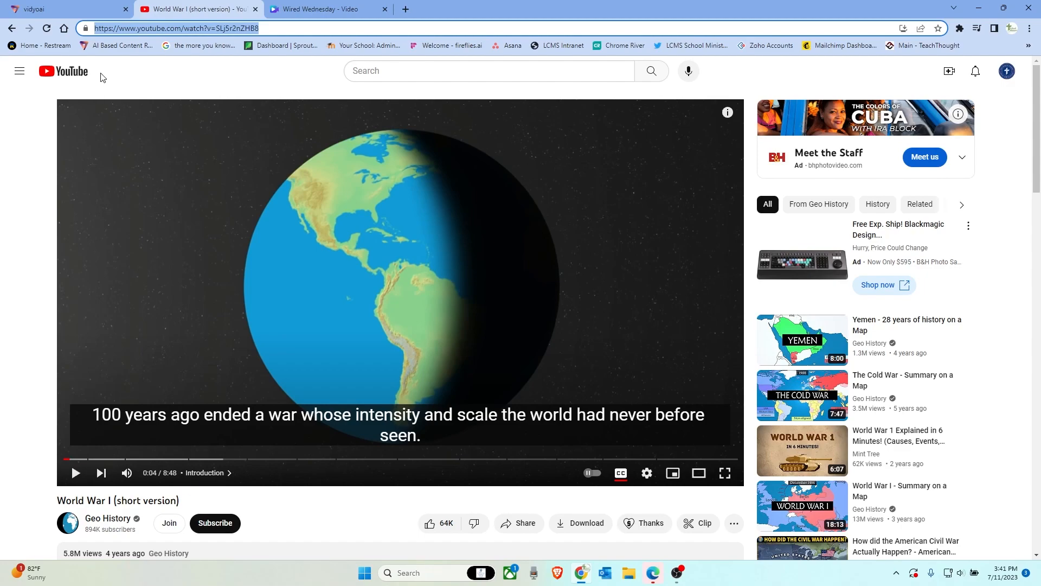
pyautogui.click(63, 9)
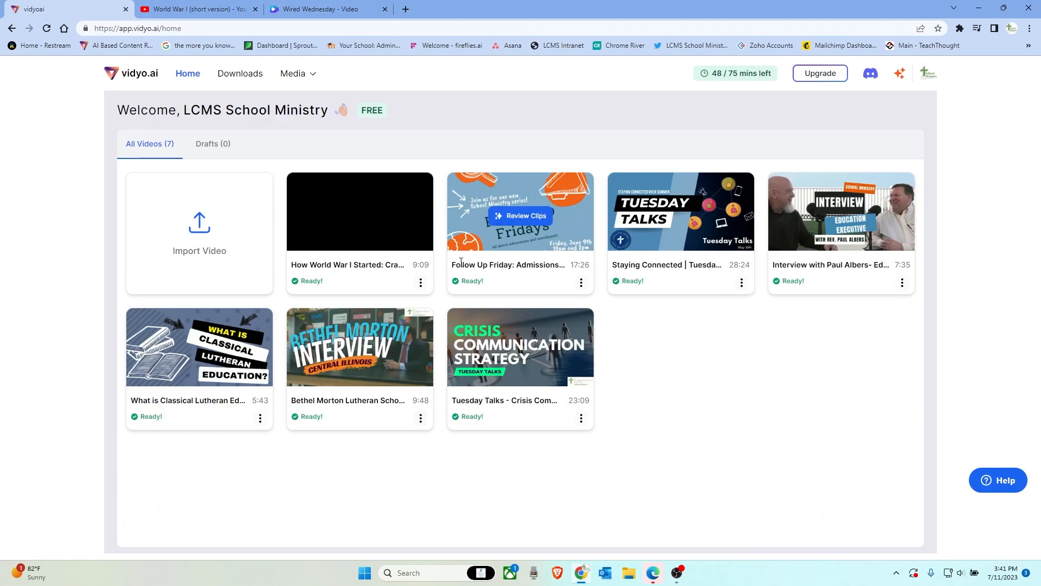
# Import the World War I video from the pasted YouTube link, skipping social handles.
pyautogui.click(198, 233)
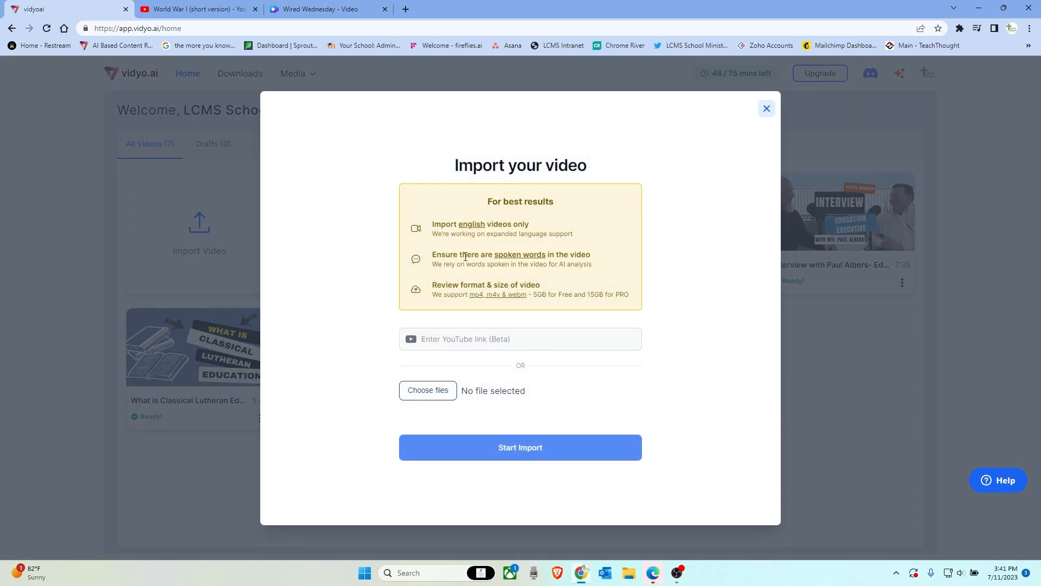
pyautogui.rightClick(521, 338)
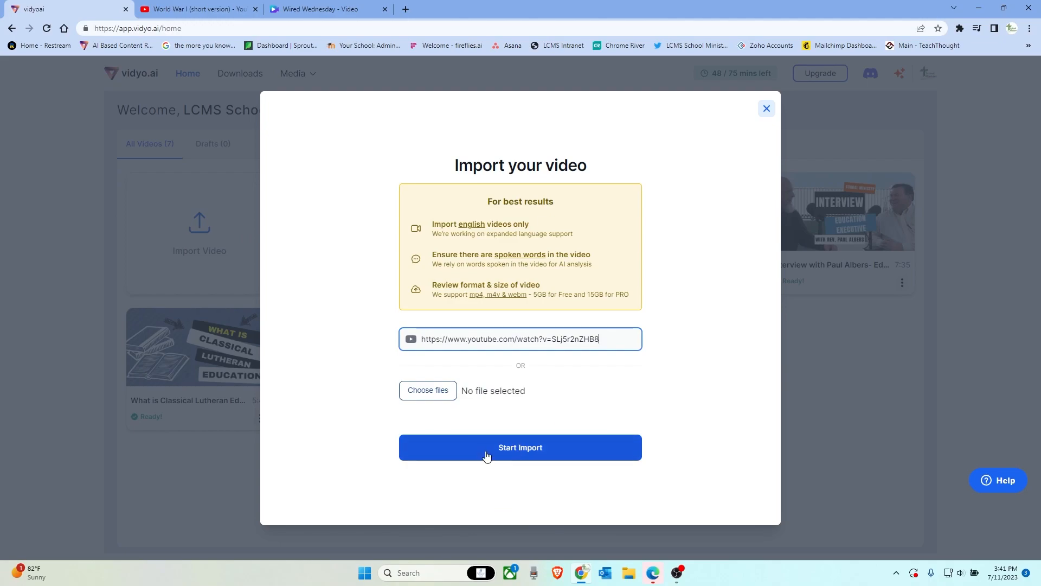
pyautogui.click(520, 447)
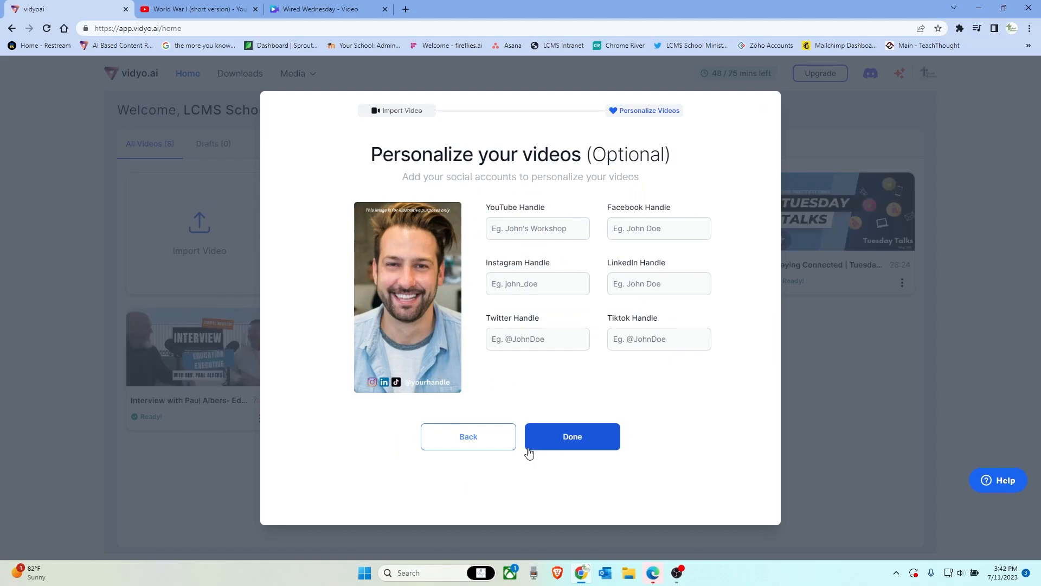
pyautogui.click(571, 436)
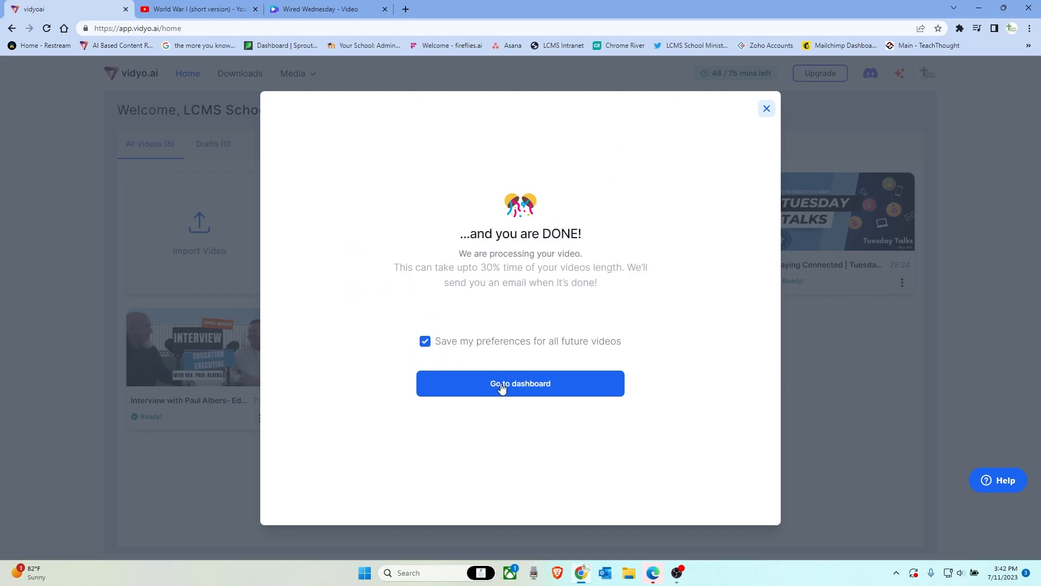
pyautogui.click(520, 383)
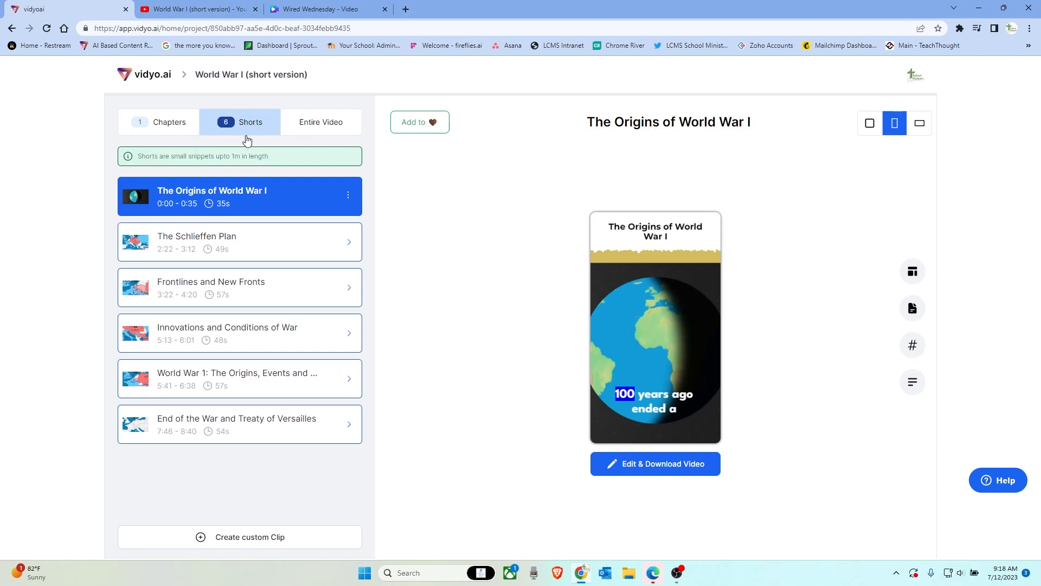
pyautogui.moveTo(230, 186)
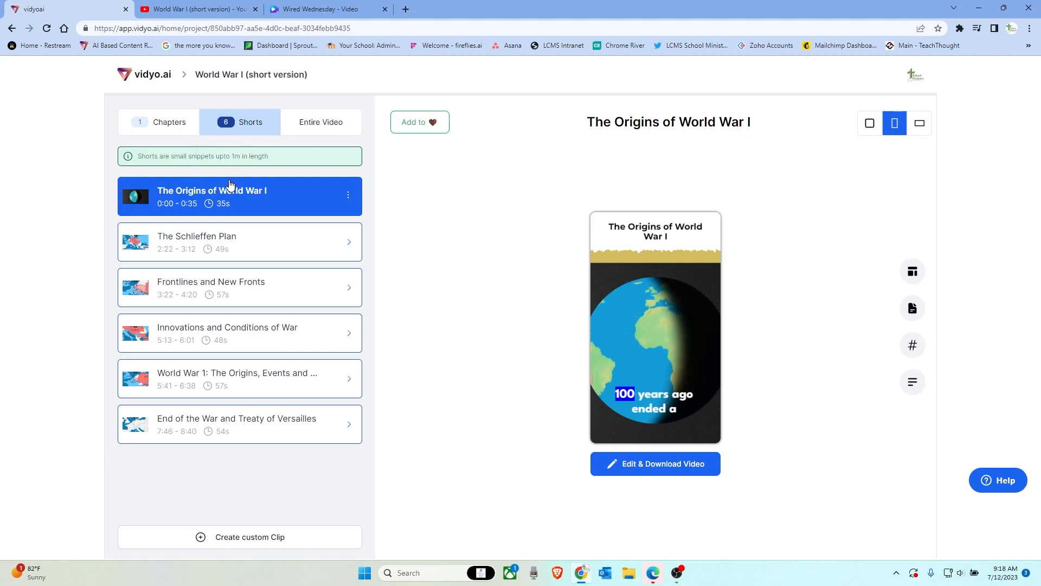
pyautogui.moveTo(266, 265)
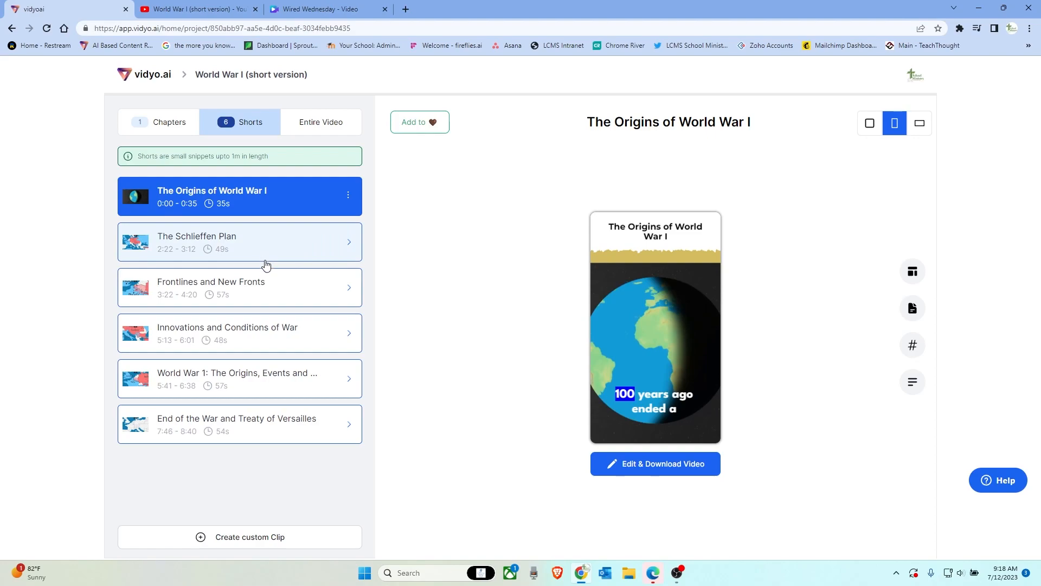
pyautogui.moveTo(237, 455)
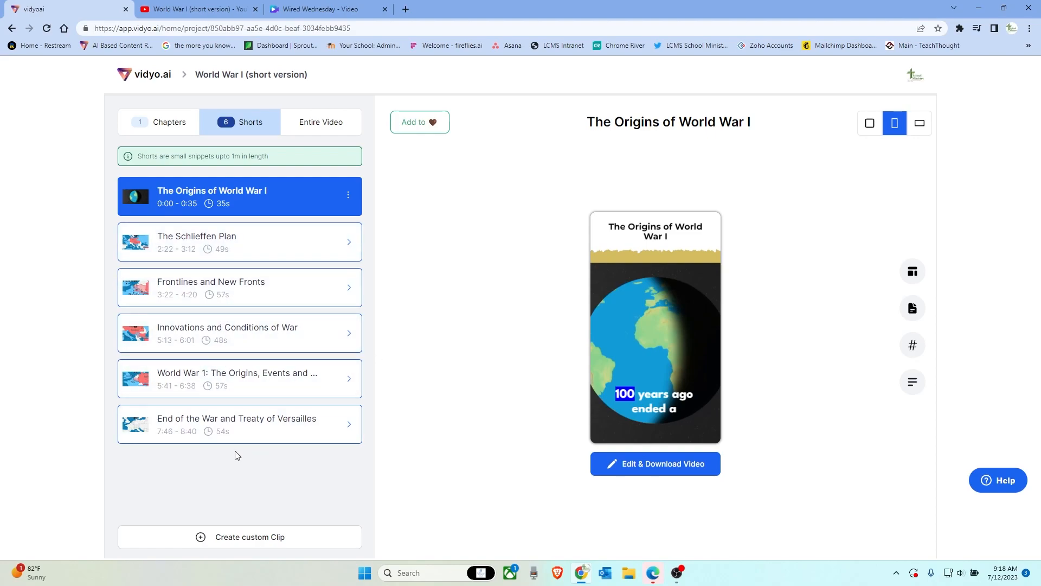
# Preview the 'World War 1: The Origins, Events and consequences' short and open it in the editor.
pyautogui.click(240, 379)
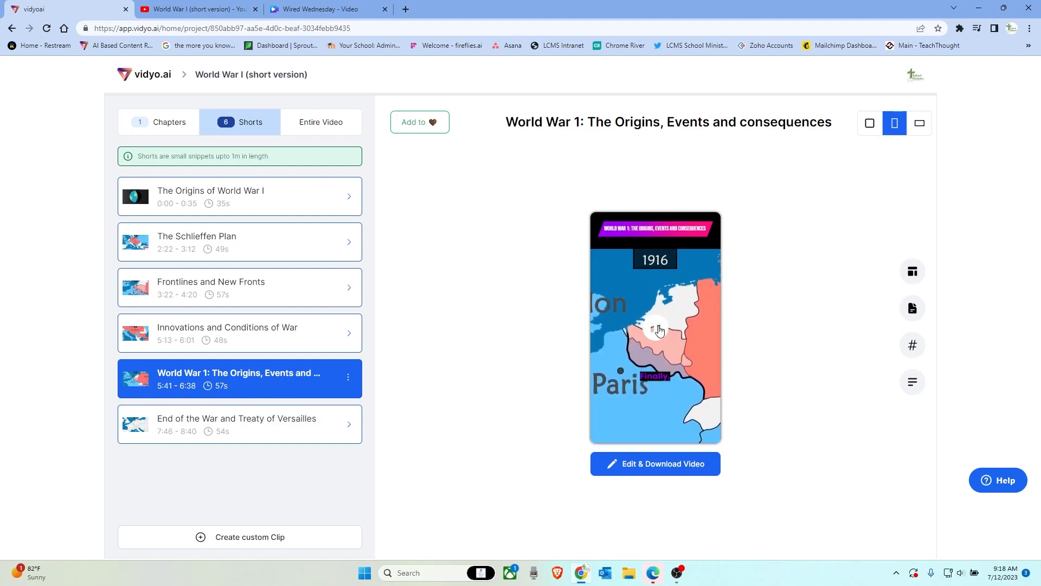
pyautogui.click(656, 330)
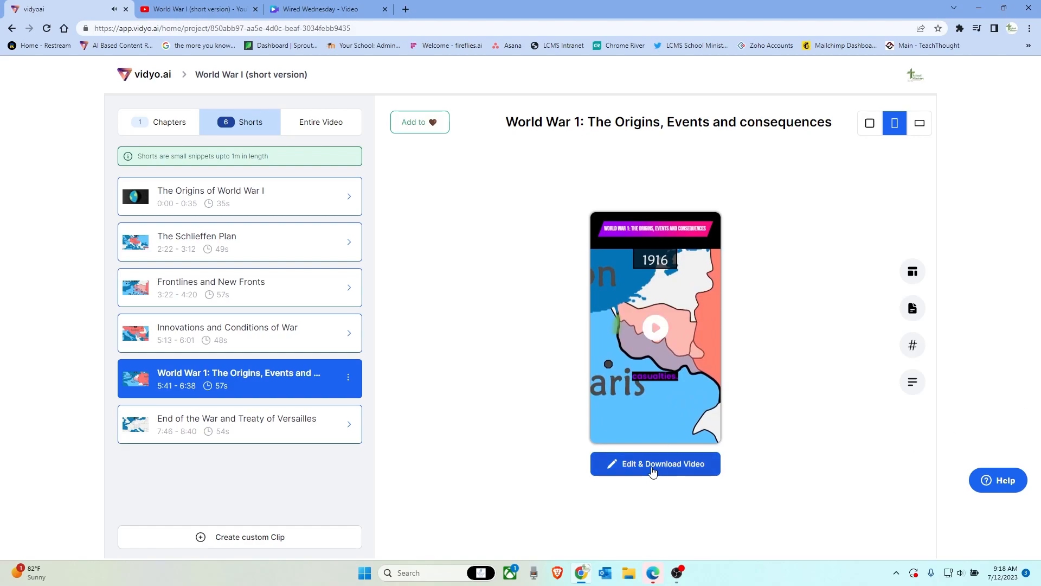
pyautogui.click(654, 464)
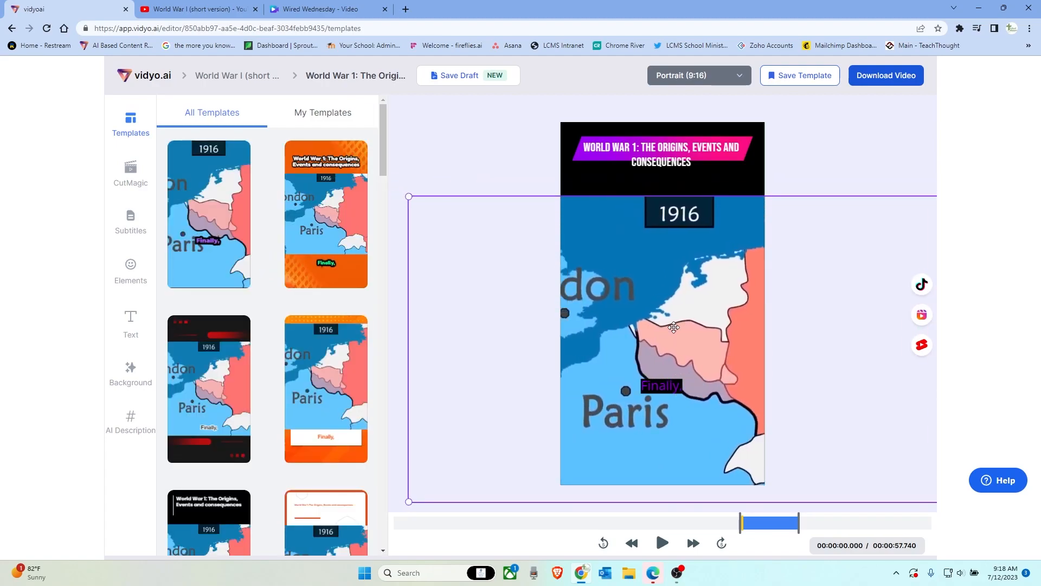
# Apply the template with red title and caption bars to the World War 1 short.
pyautogui.scroll(-3)
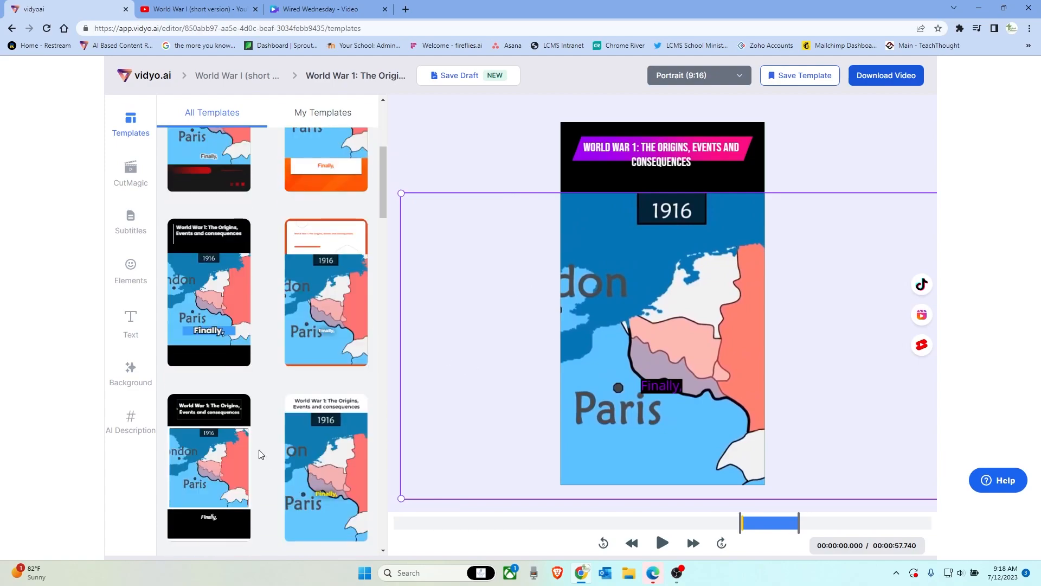
pyautogui.scroll(-3)
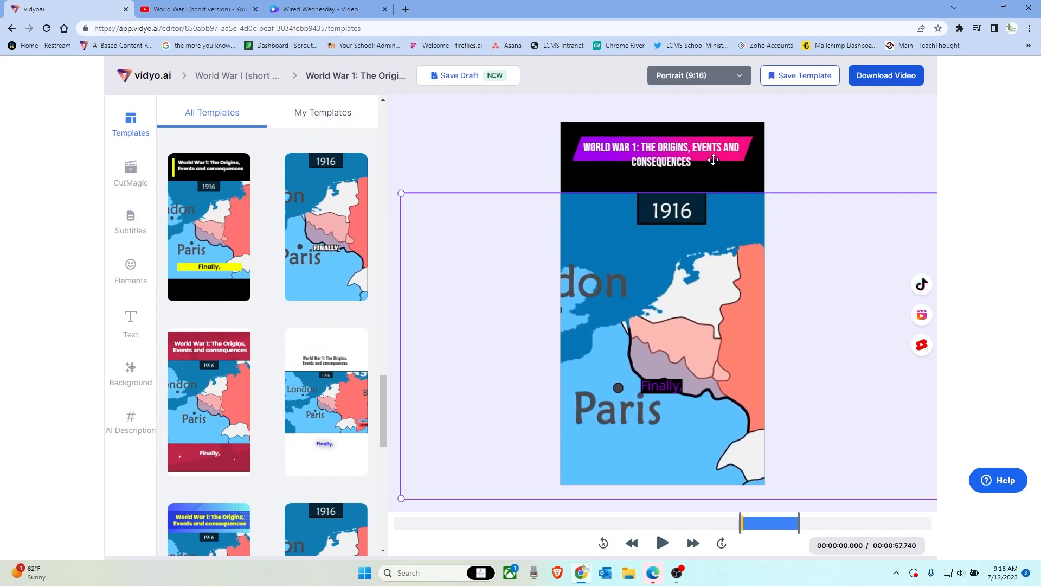
pyautogui.moveTo(226, 415)
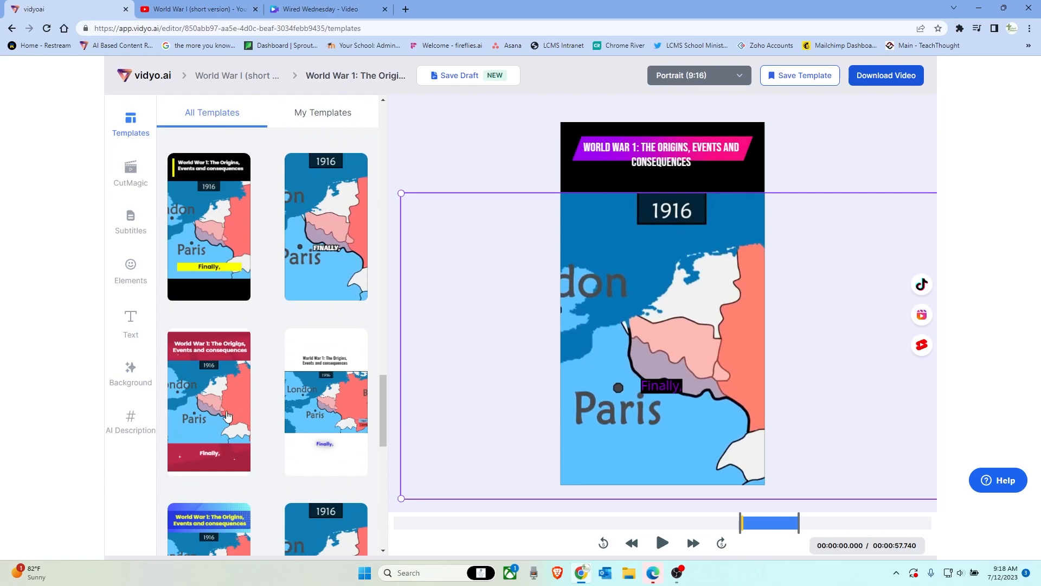
pyautogui.click(208, 402)
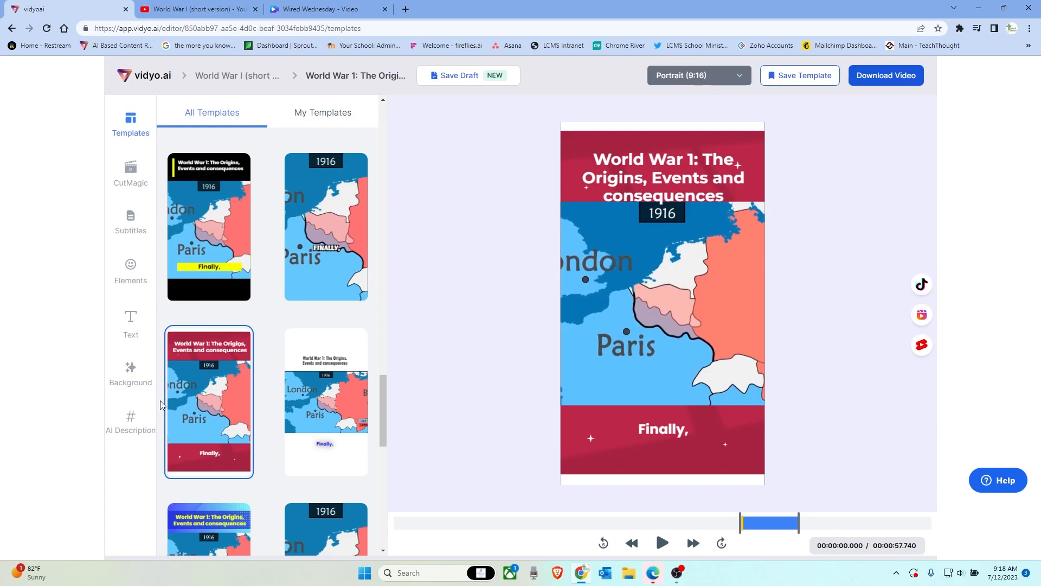
pyautogui.click(130, 172)
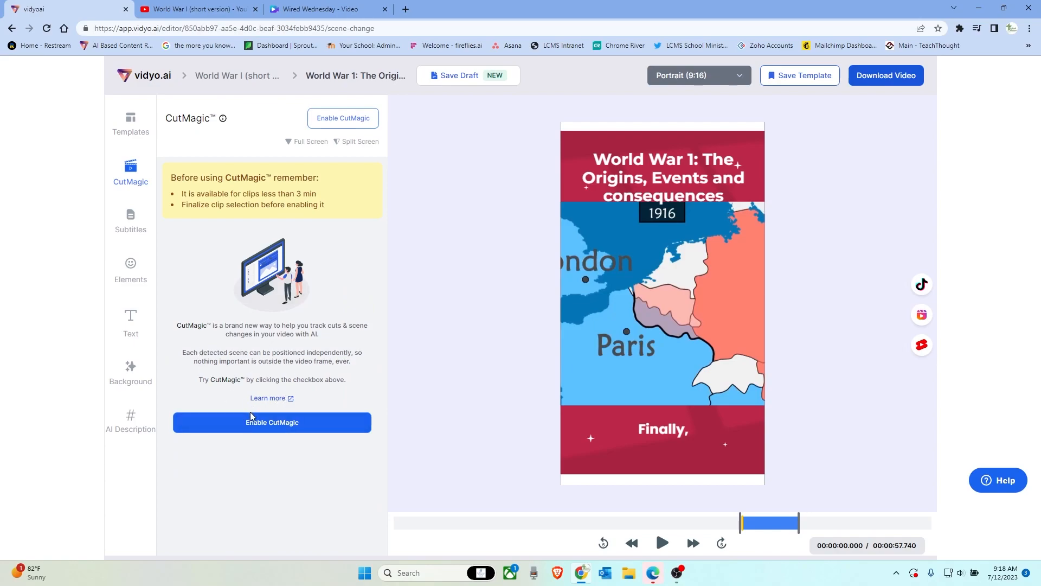
pyautogui.moveTo(299, 362)
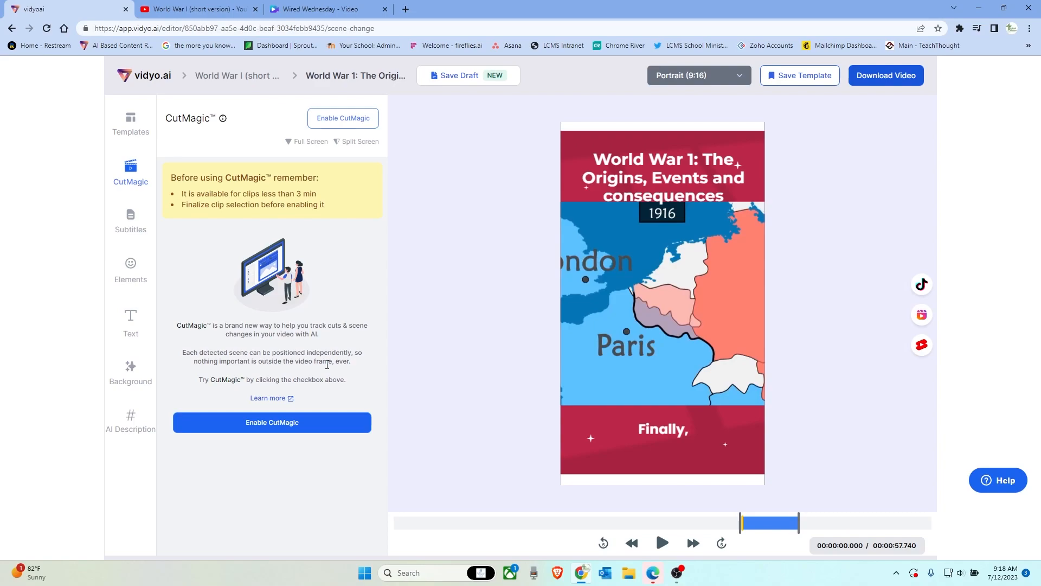
pyautogui.moveTo(108, 224)
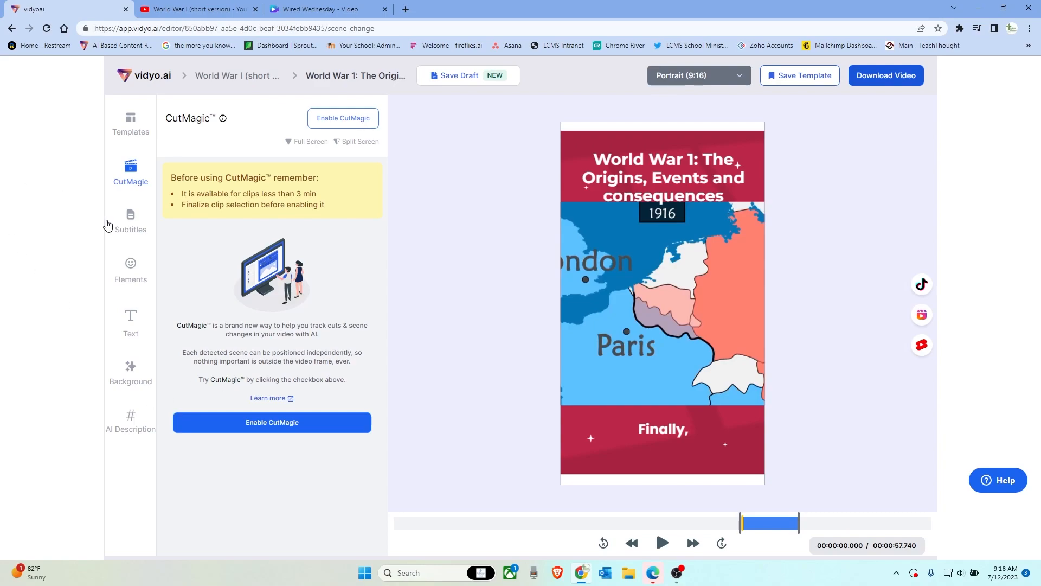
# Leave CutMagic disabled and bring up the Subtitles style panel.
pyautogui.click(130, 220)
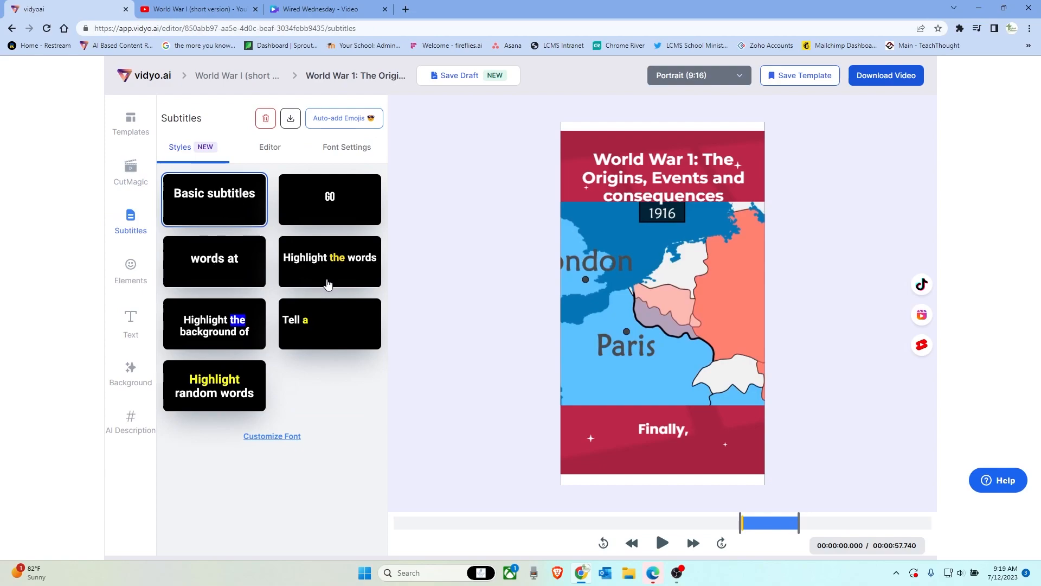
# Use the 'Highlight the words' subtitle style with a yellow effect color.
pyautogui.click(329, 325)
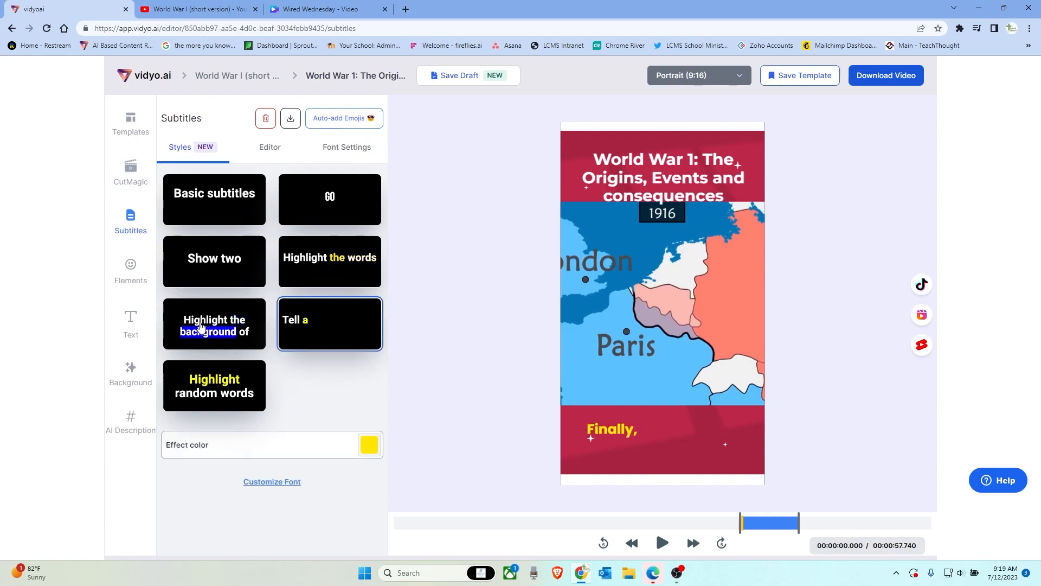
pyautogui.click(329, 260)
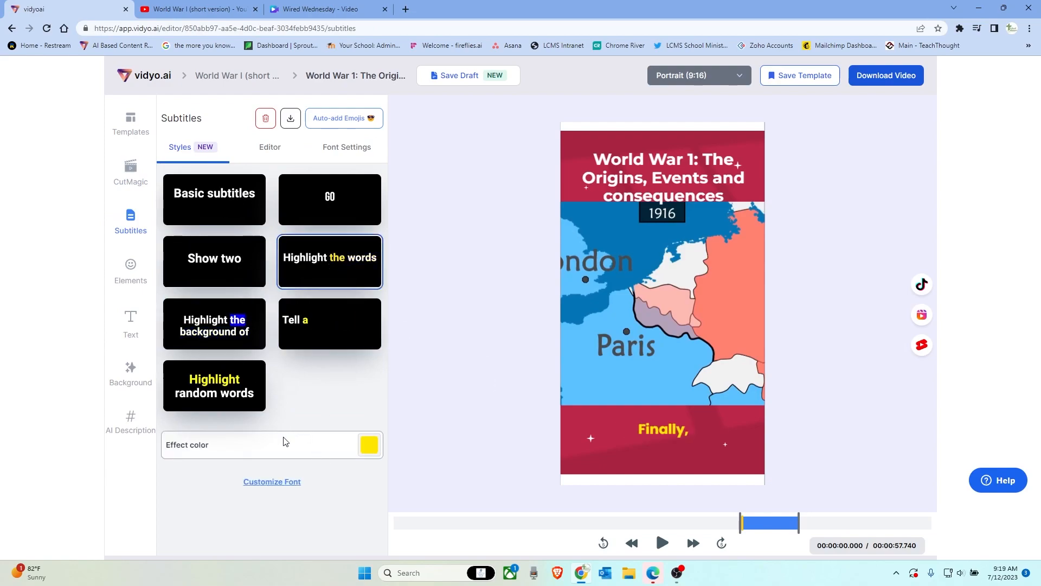
pyautogui.click(368, 445)
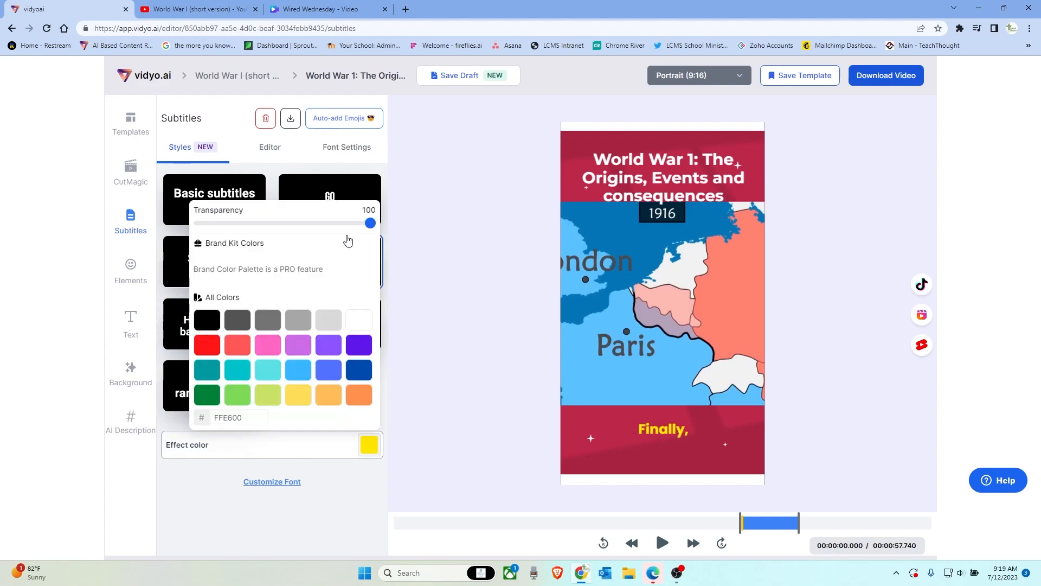
pyautogui.moveTo(355, 384)
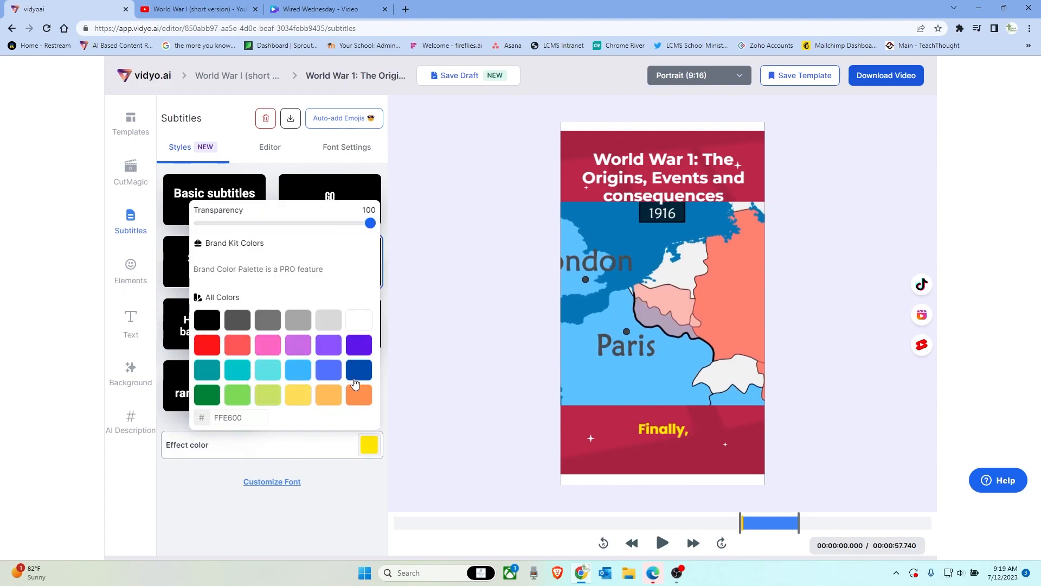
pyautogui.click(206, 394)
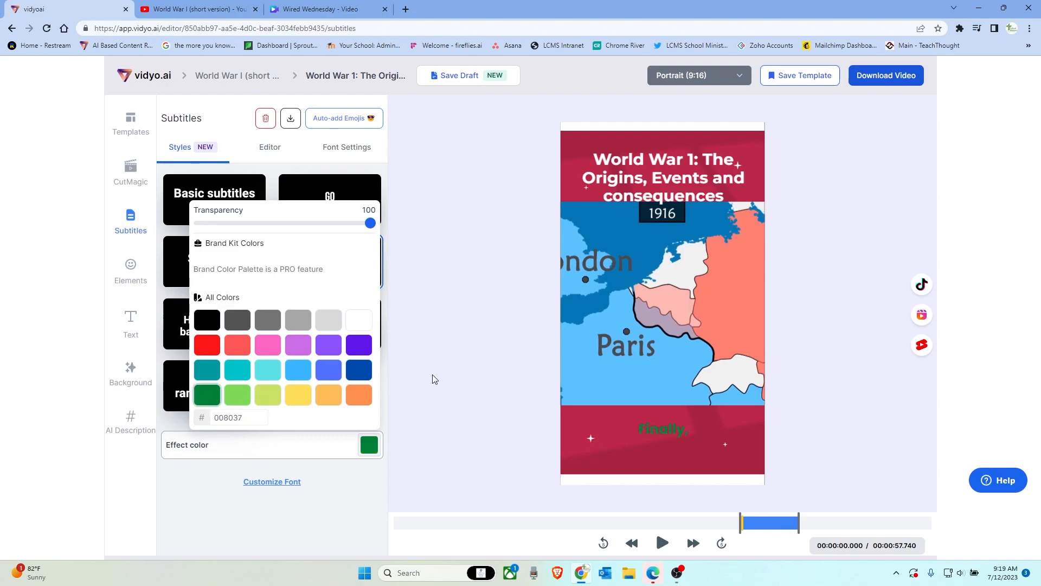
pyautogui.click(358, 370)
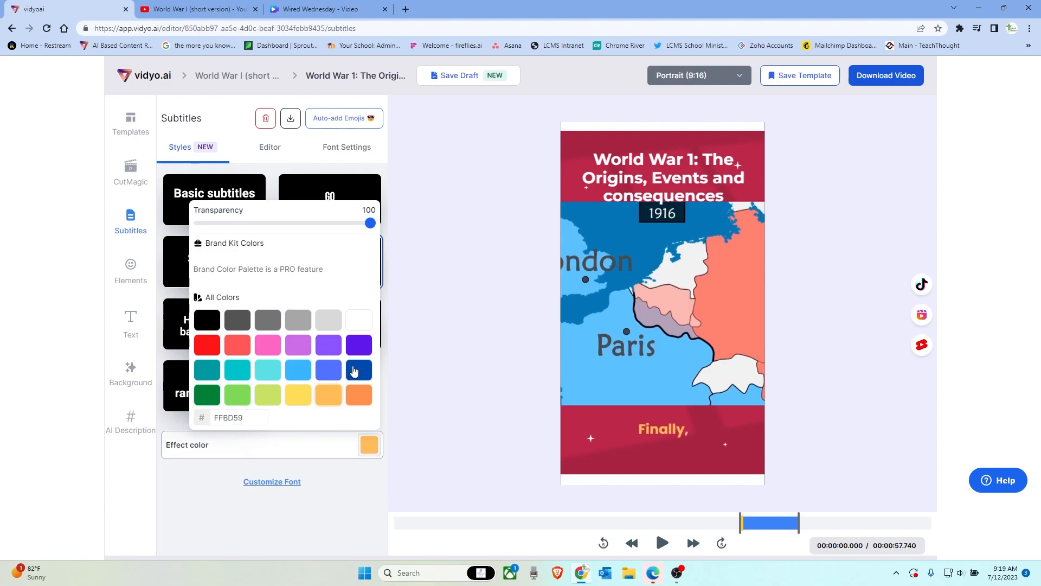
pyautogui.click(358, 370)
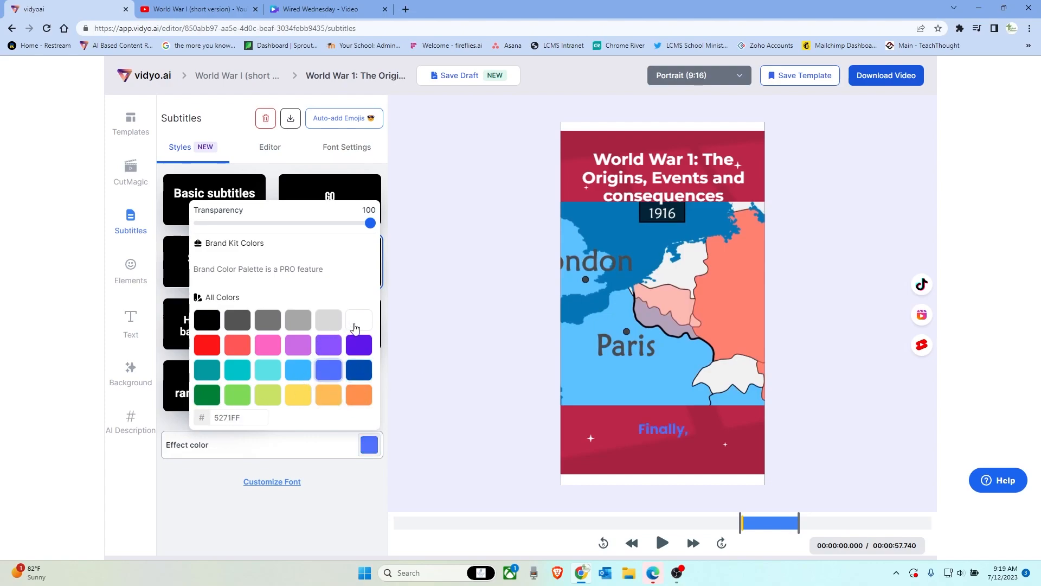
pyautogui.click(359, 320)
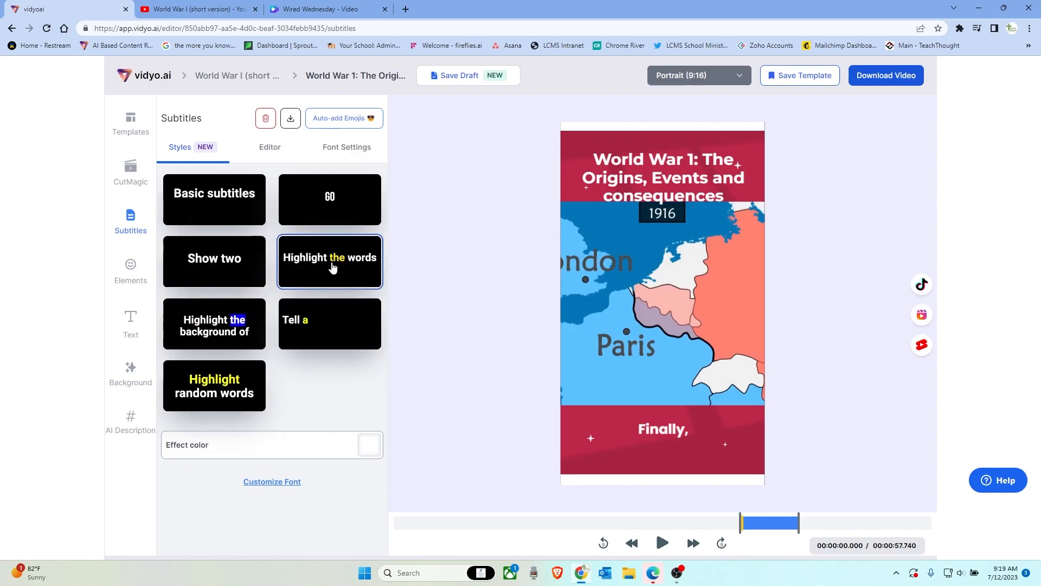
pyautogui.click(662, 543)
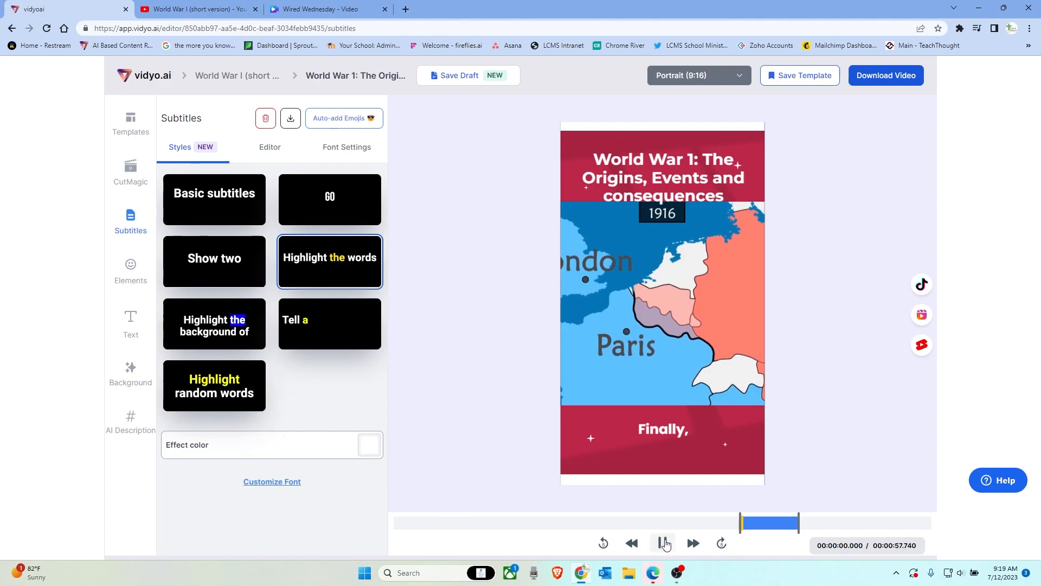
pyautogui.click(662, 542)
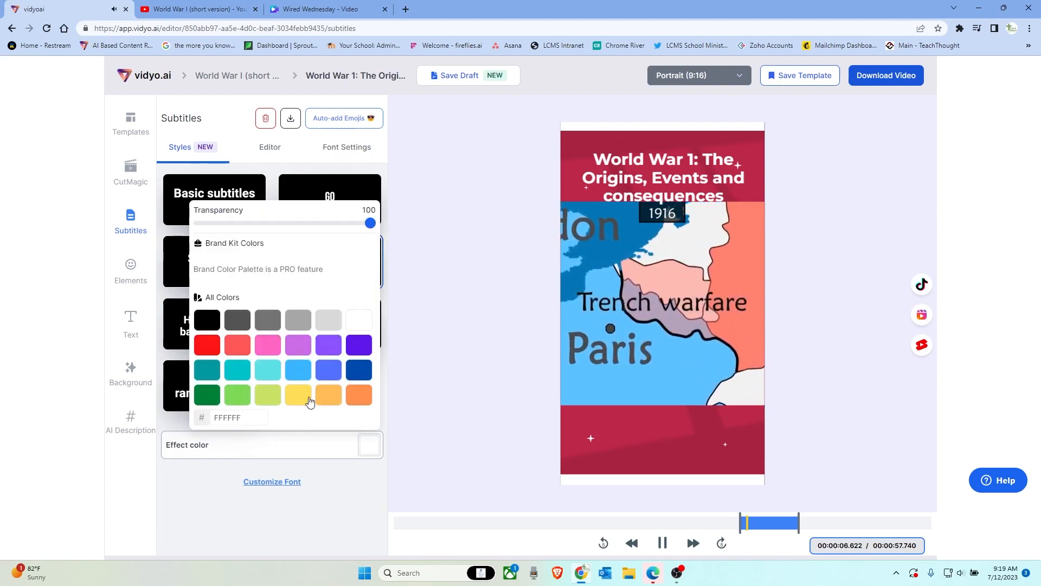
pyautogui.click(297, 394)
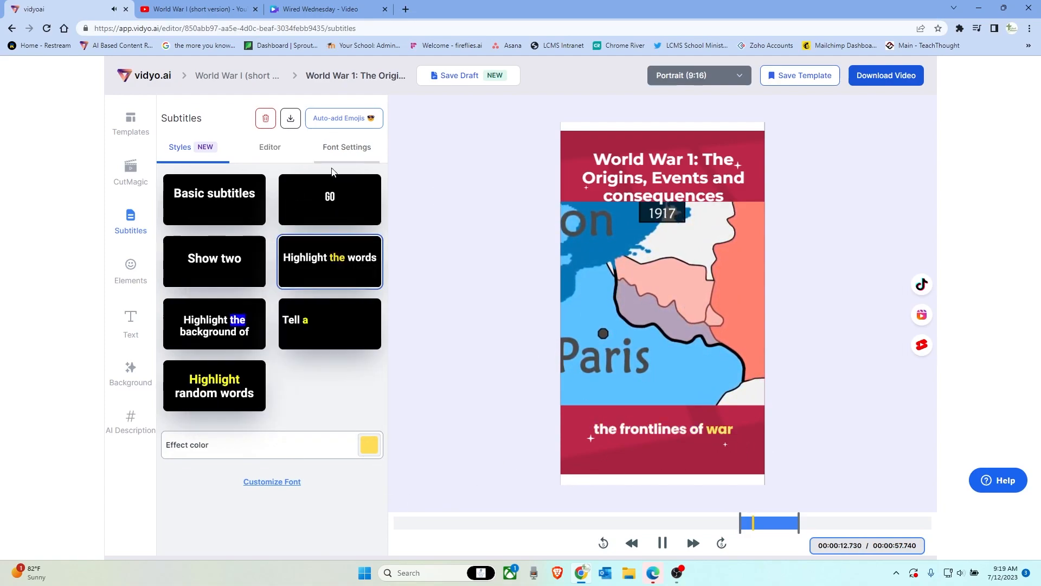
# Browse the subtitle lines and Font Settings, then bring up the Elements options.
pyautogui.click(269, 147)
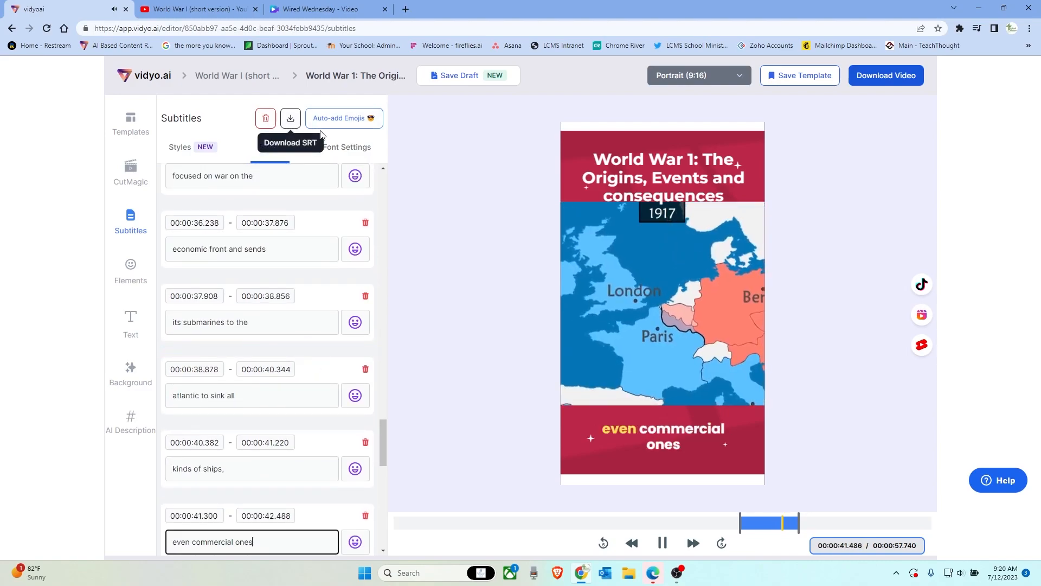
pyautogui.click(346, 147)
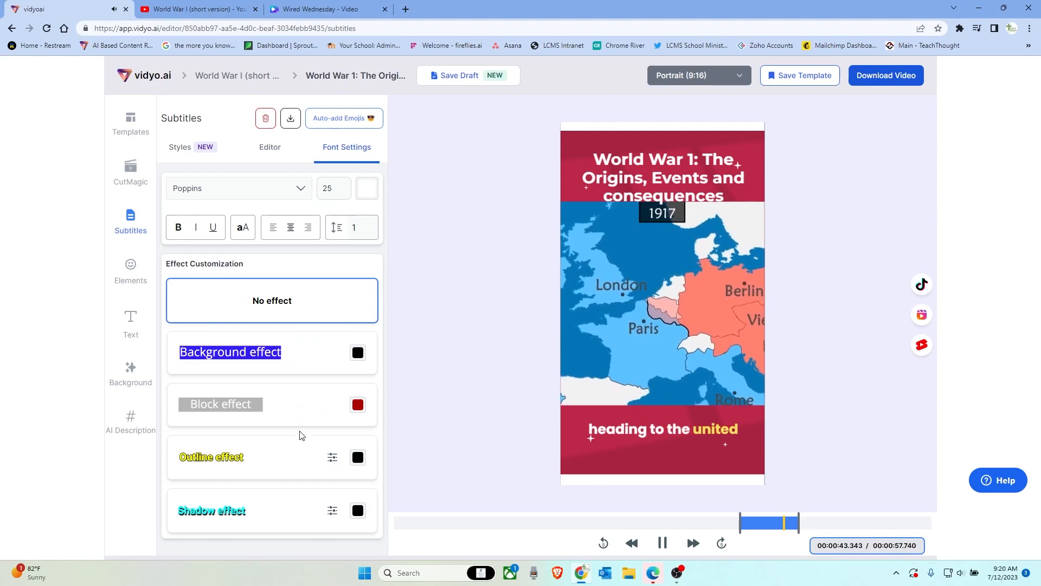
pyautogui.click(130, 269)
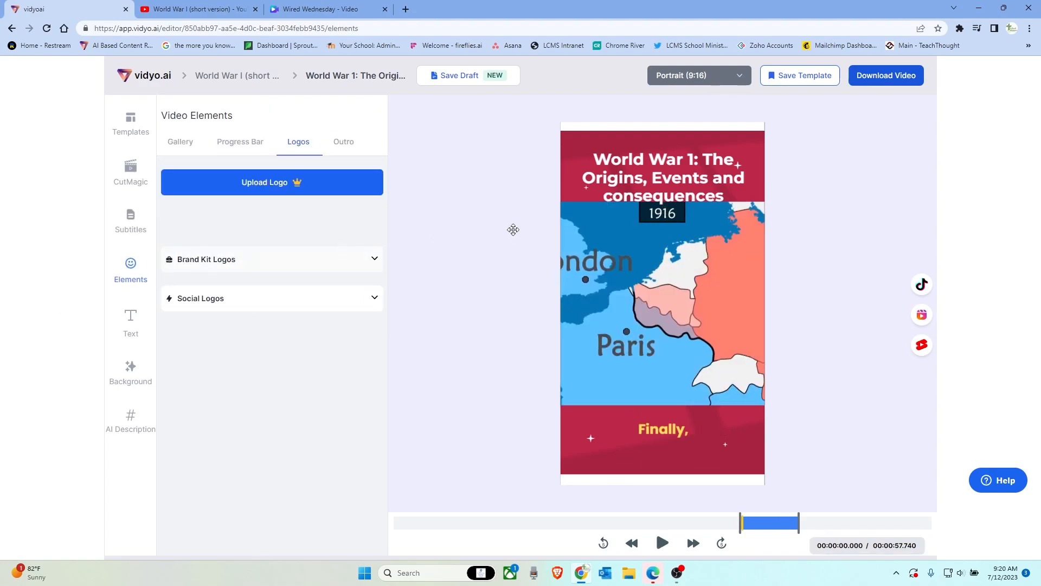
pyautogui.moveTo(283, 182)
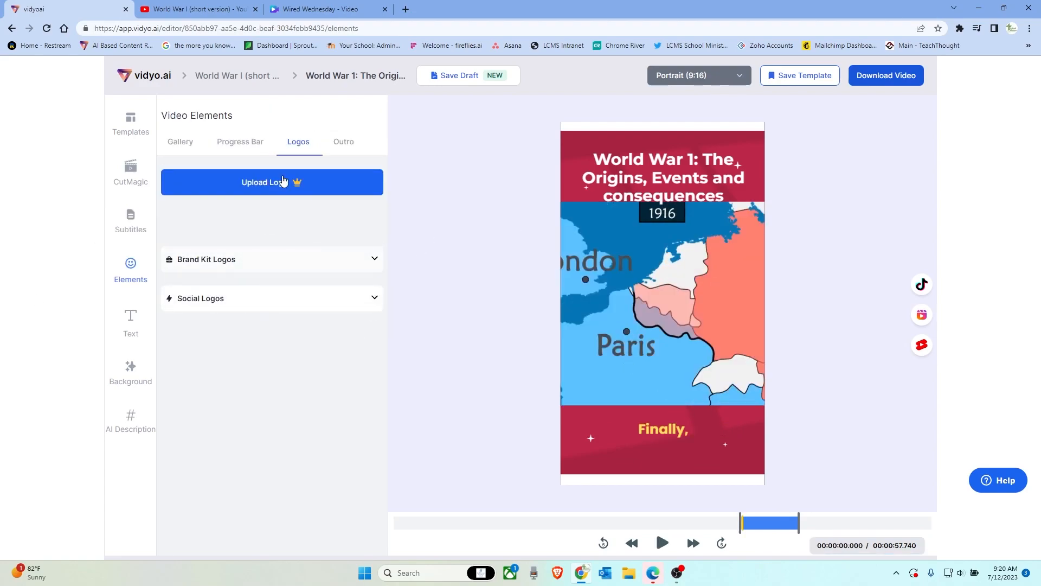
# Attempt a logo upload, dismiss the PRO upgrade popup, and bring up the text editor.
pyautogui.click(271, 183)
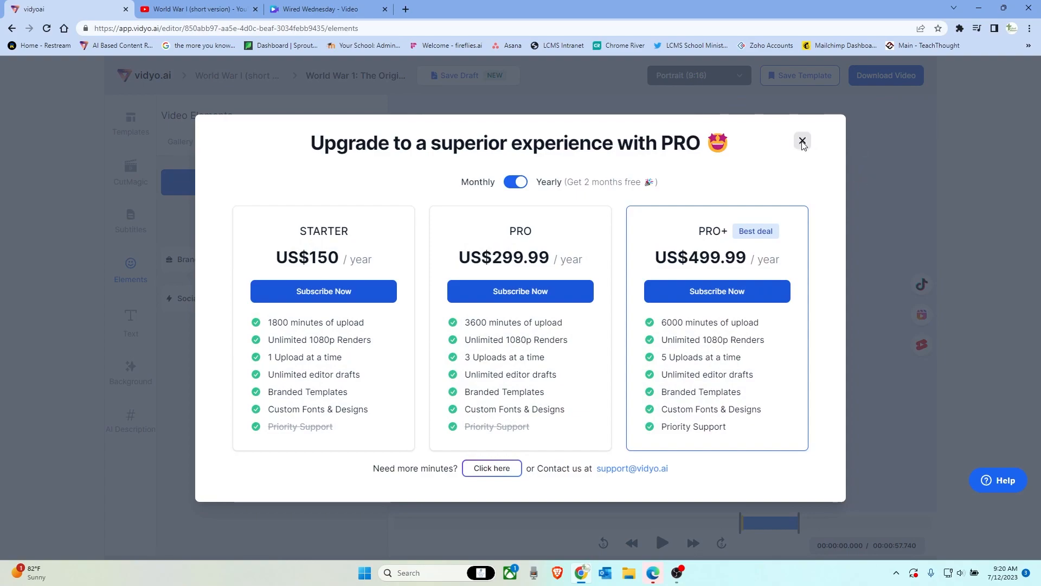
pyautogui.click(801, 141)
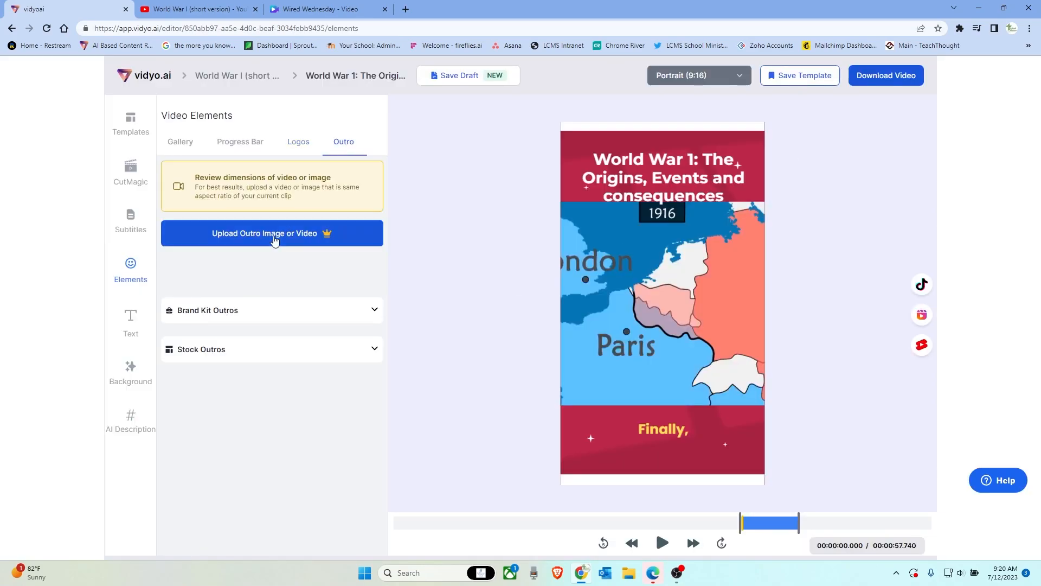
pyautogui.moveTo(134, 325)
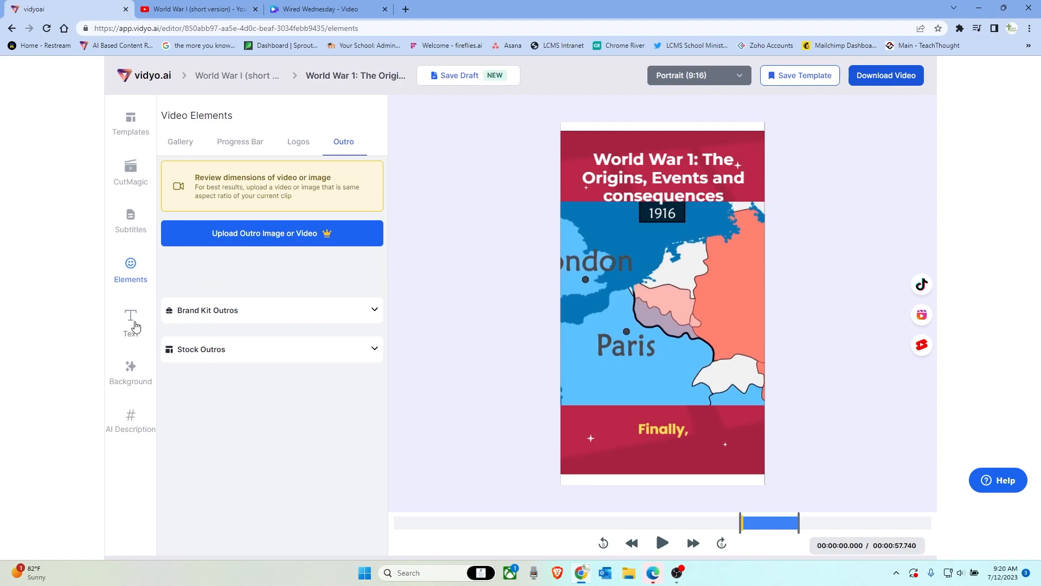
pyautogui.click(130, 322)
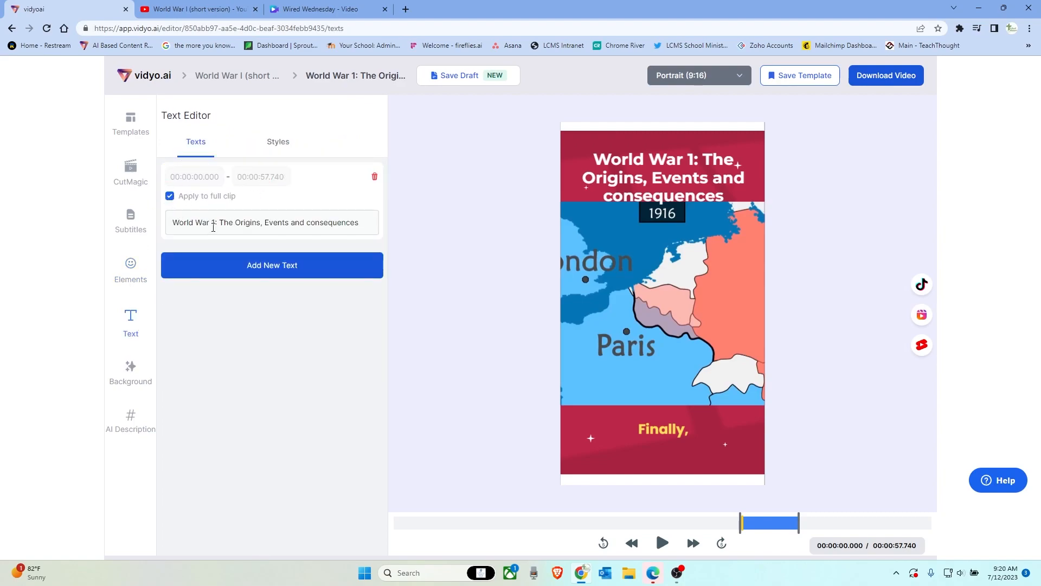
# Review the style options for the World War 1 title text, then bring up Background settings.
pyautogui.click(662, 160)
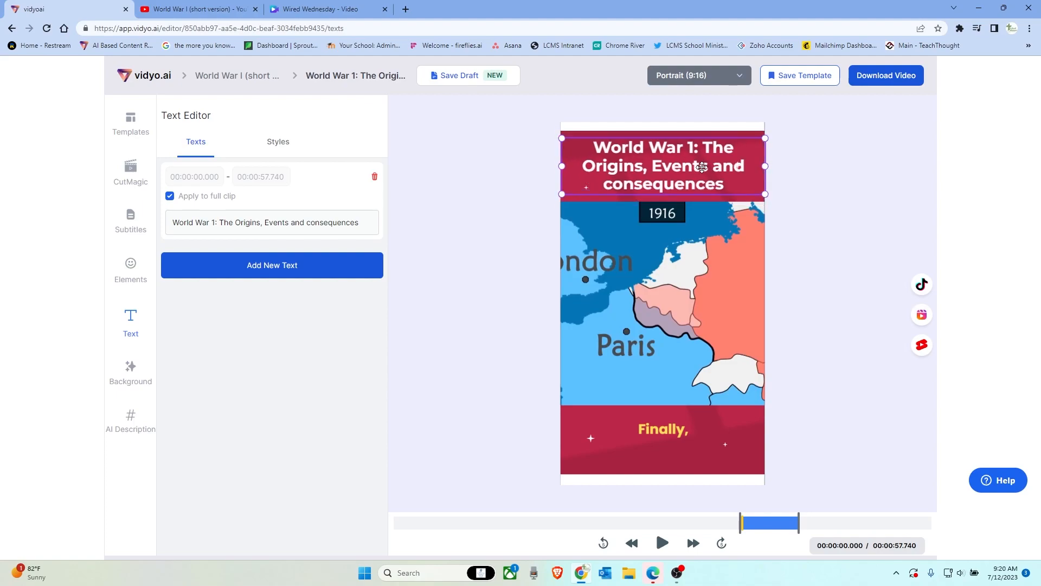
pyautogui.click(278, 142)
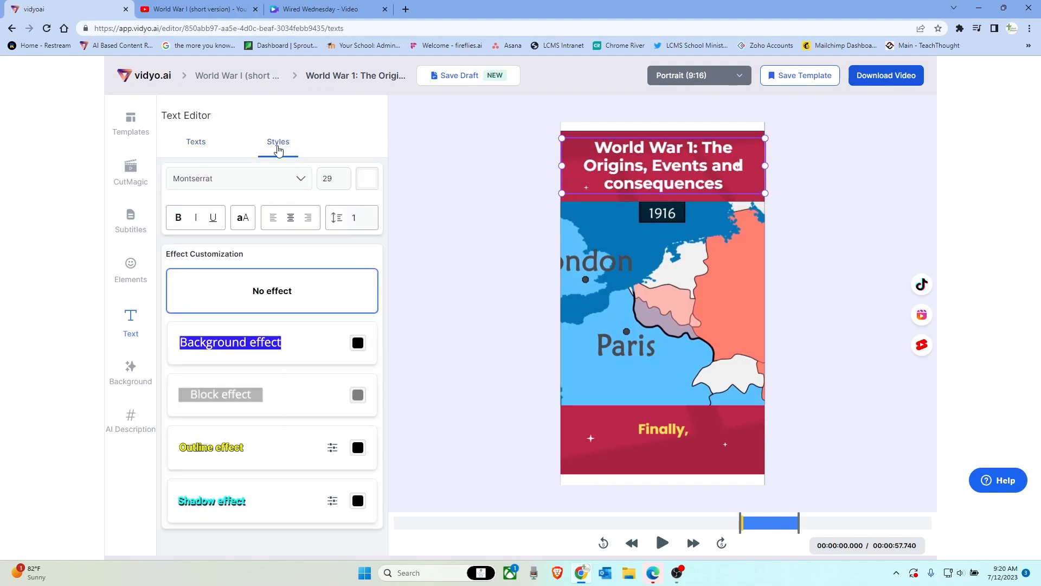
pyautogui.moveTo(119, 372)
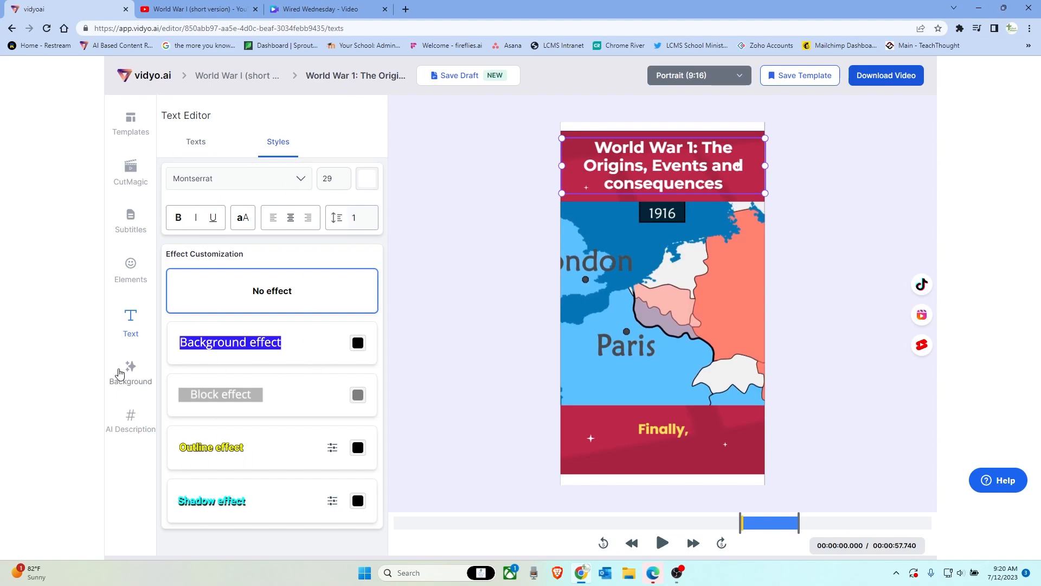
pyautogui.click(130, 372)
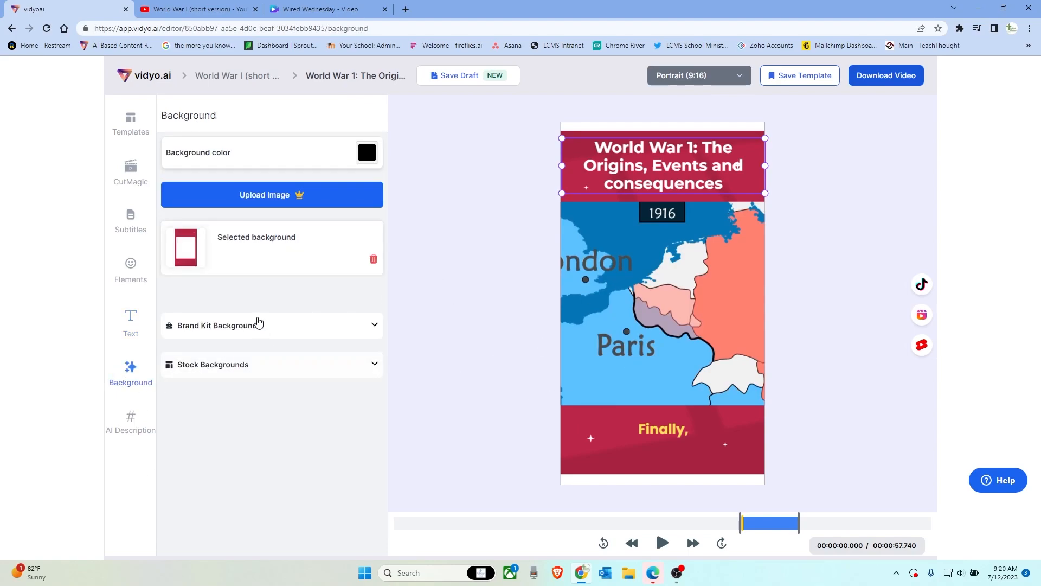
# Apply the black stock background with purple triangles after trying gold, then return to Templates.
pyautogui.click(213, 364)
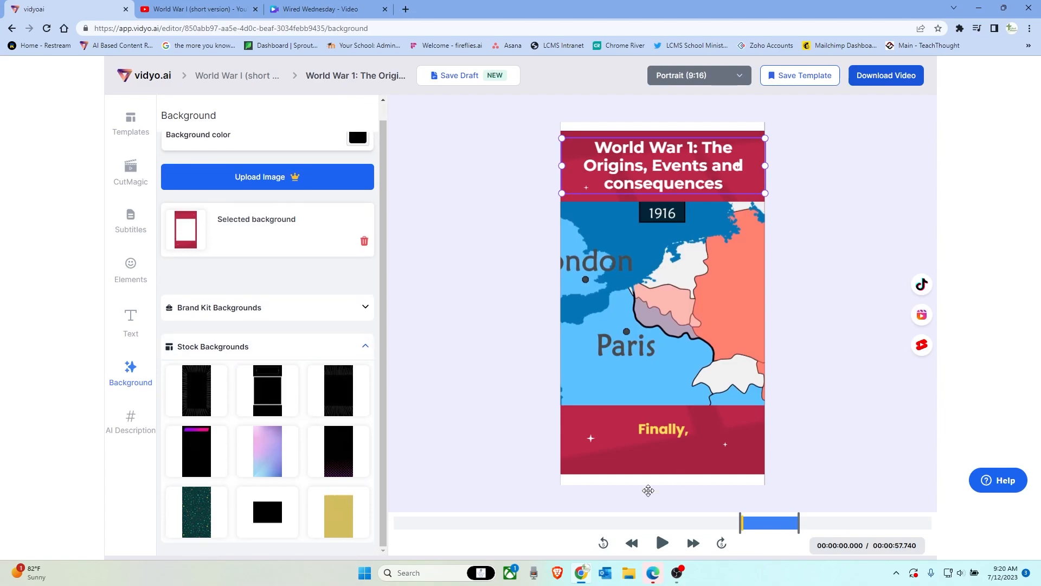
pyautogui.moveTo(201, 542)
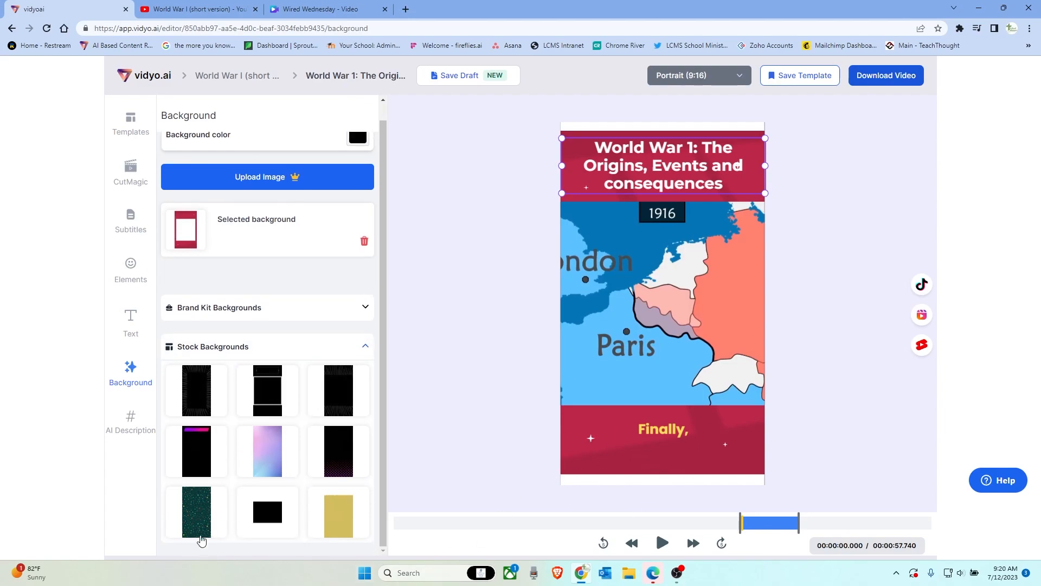
pyautogui.click(338, 512)
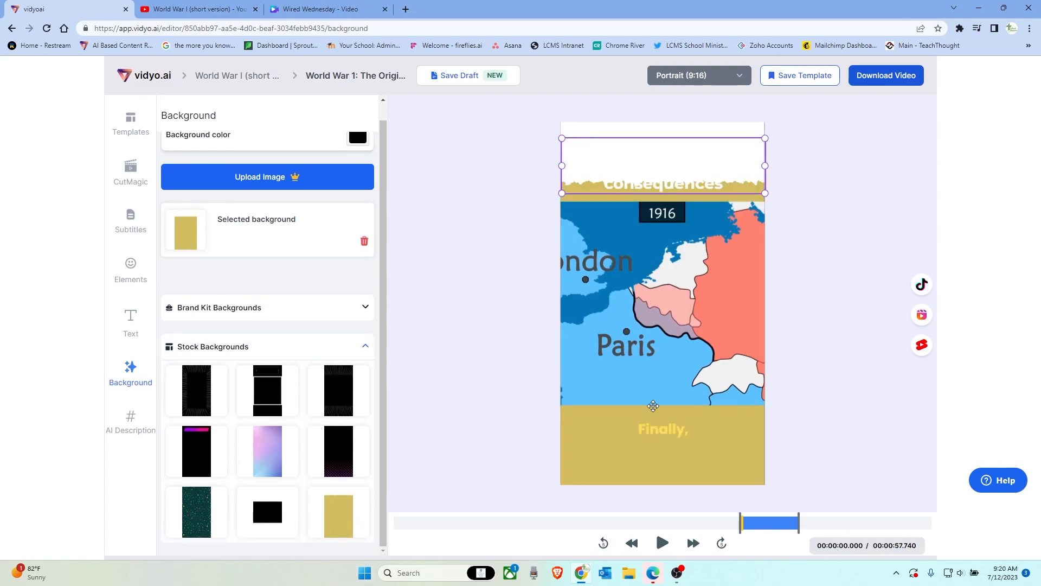
pyautogui.click(337, 452)
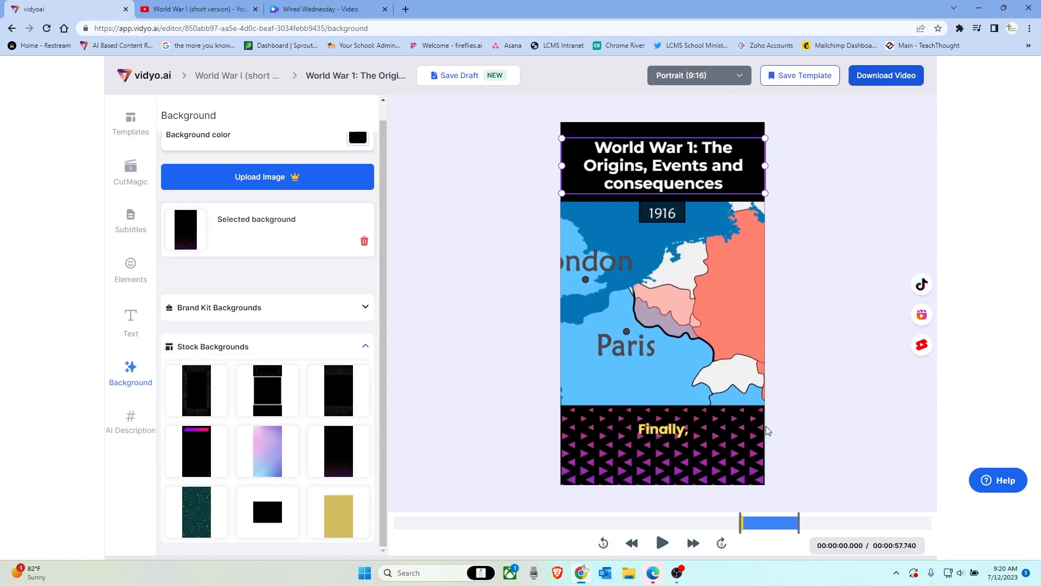
pyautogui.moveTo(581, 457)
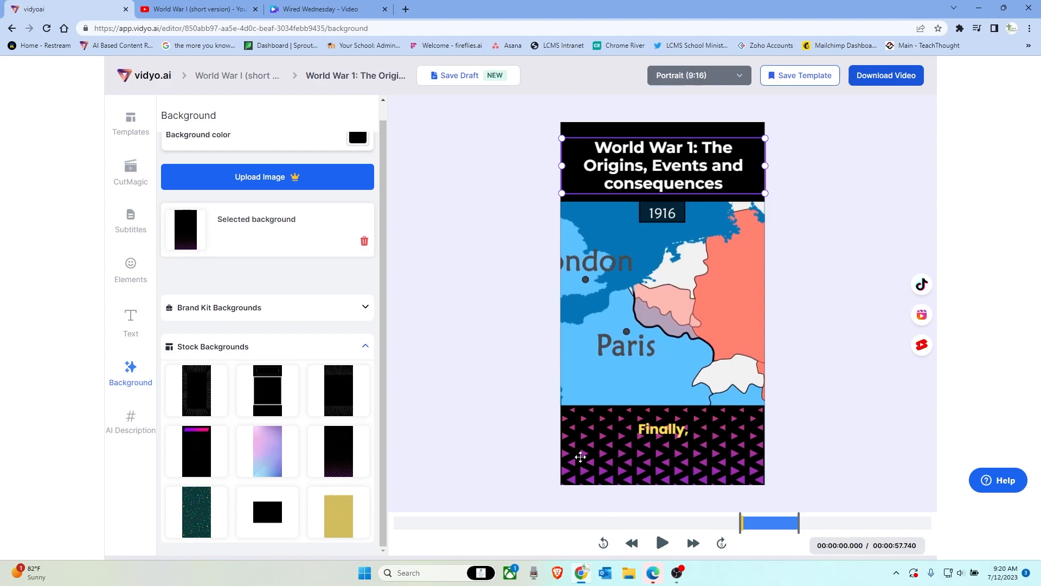
pyautogui.moveTo(126, 430)
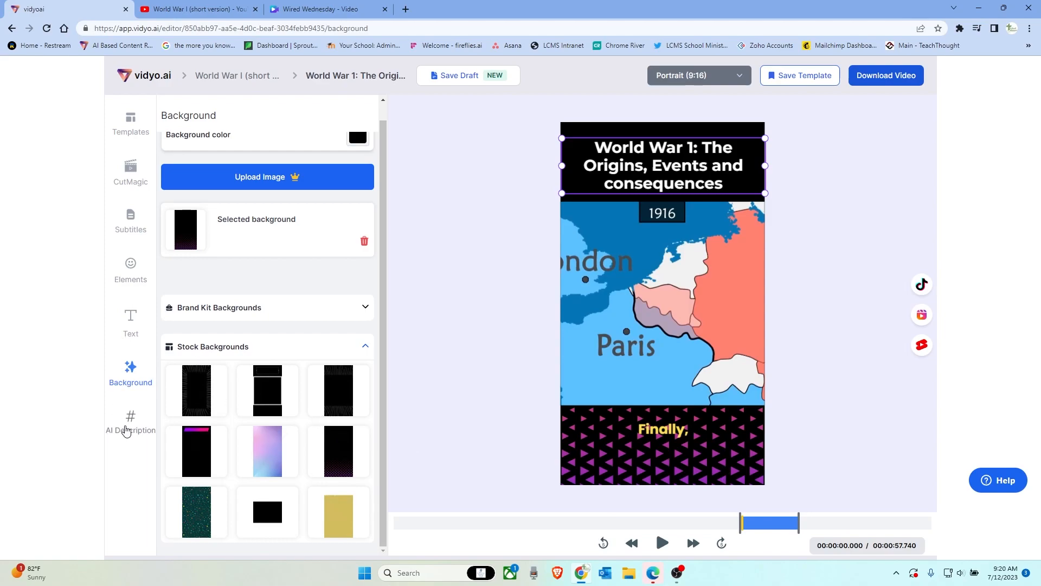
pyautogui.click(130, 422)
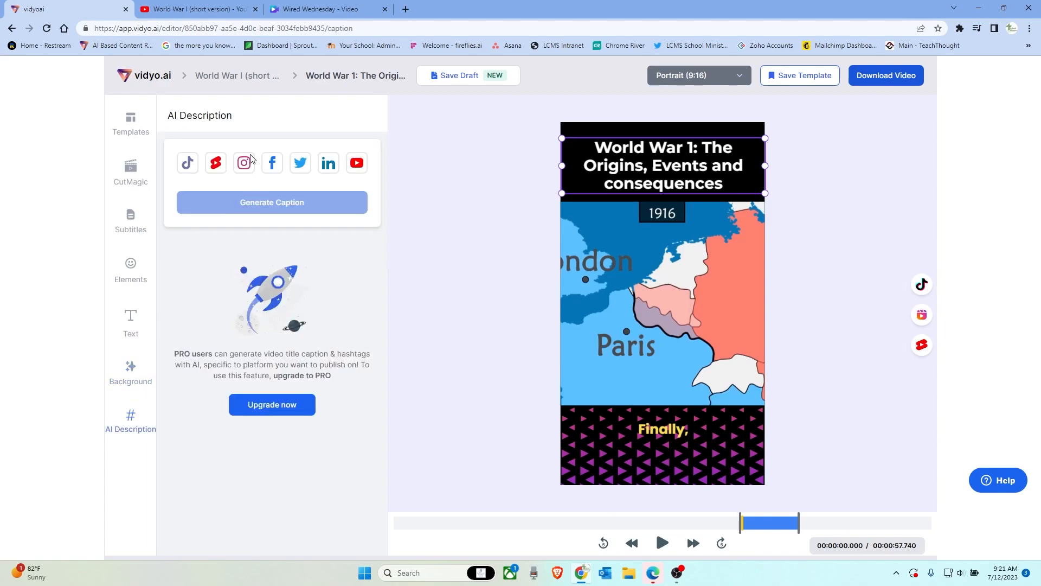
pyautogui.moveTo(372, 432)
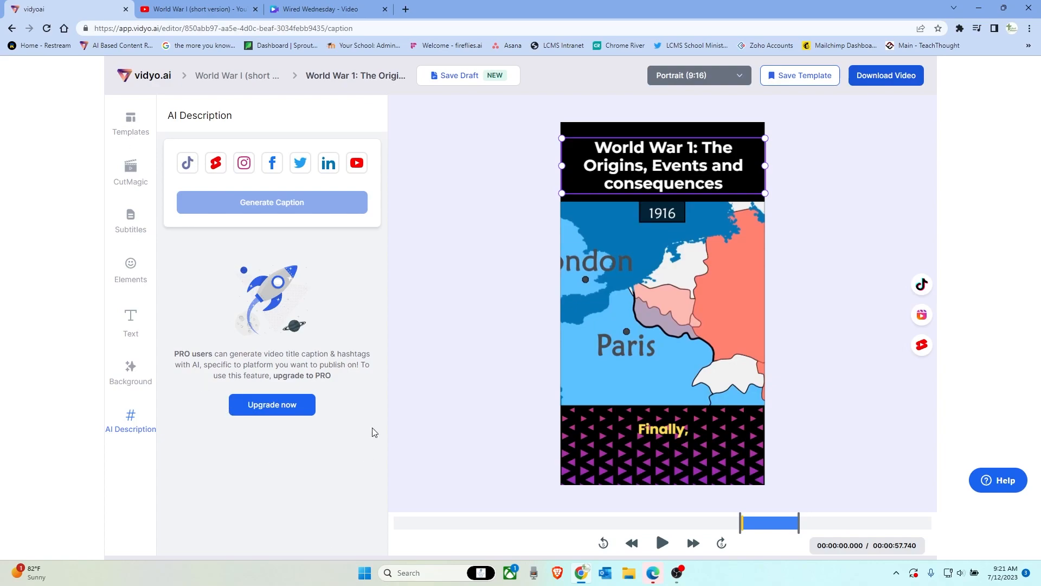
pyautogui.click(130, 123)
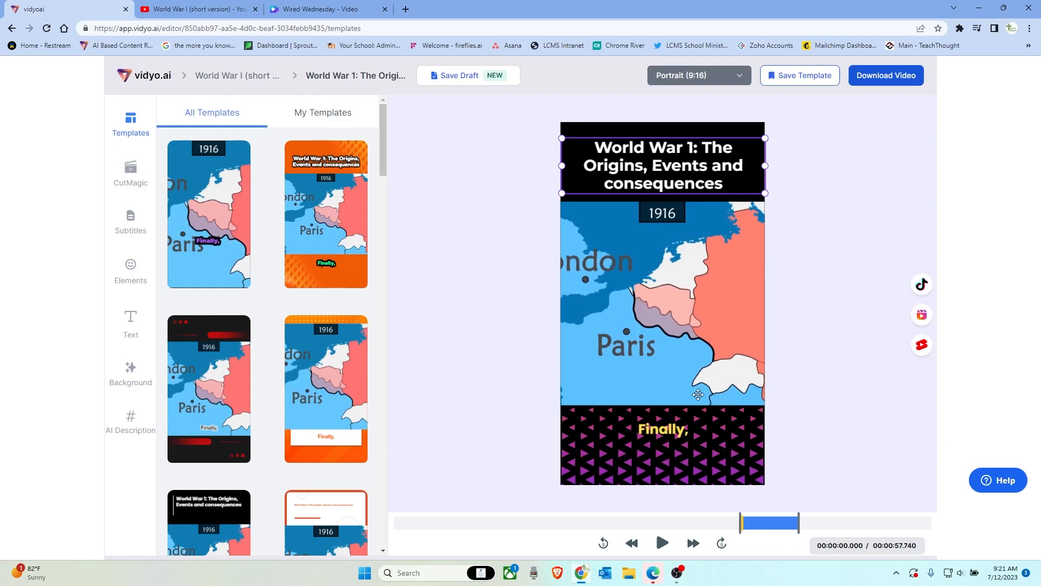
# Download the short at 720p, confirm the export, and dismiss the 'Your video is exporting!' notice.
pyautogui.click(885, 75)
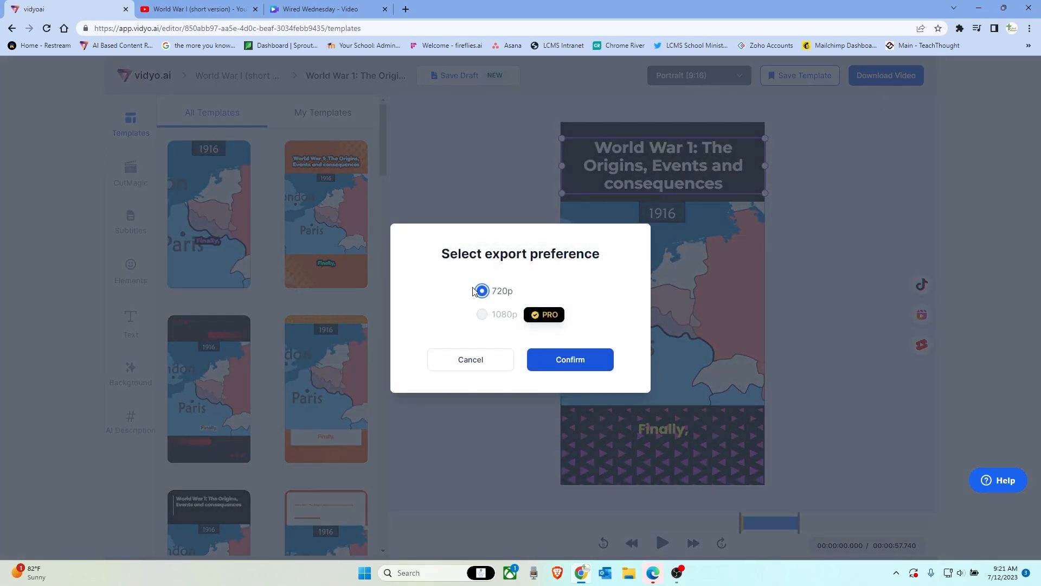
pyautogui.moveTo(569, 359)
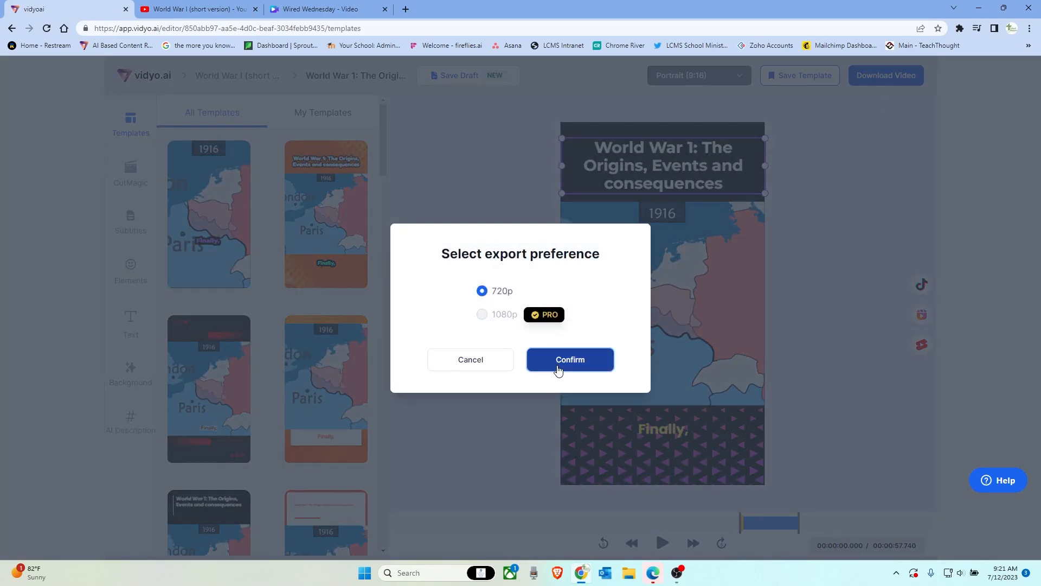
pyautogui.click(569, 359)
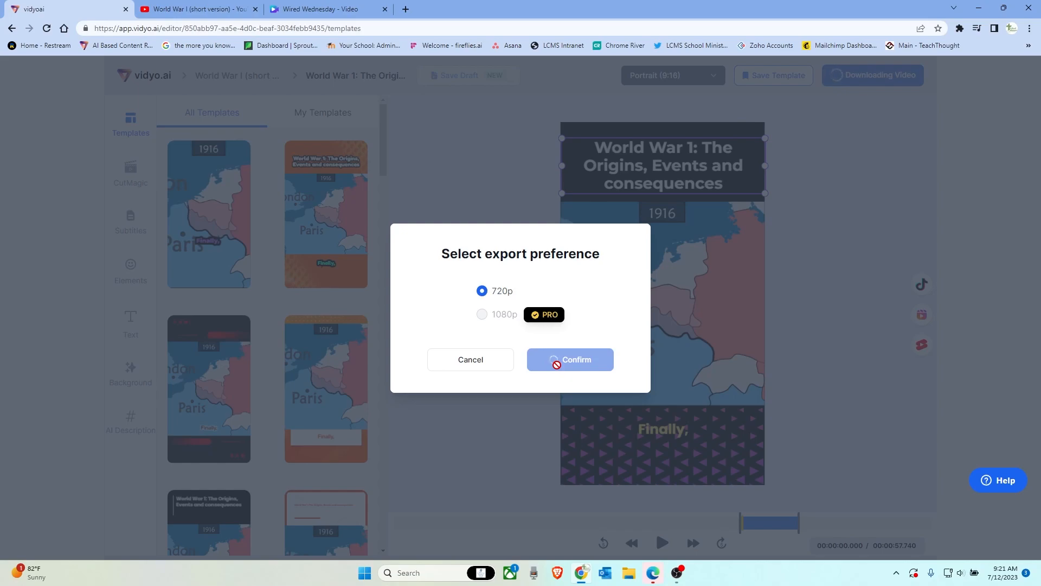
pyautogui.click(568, 360)
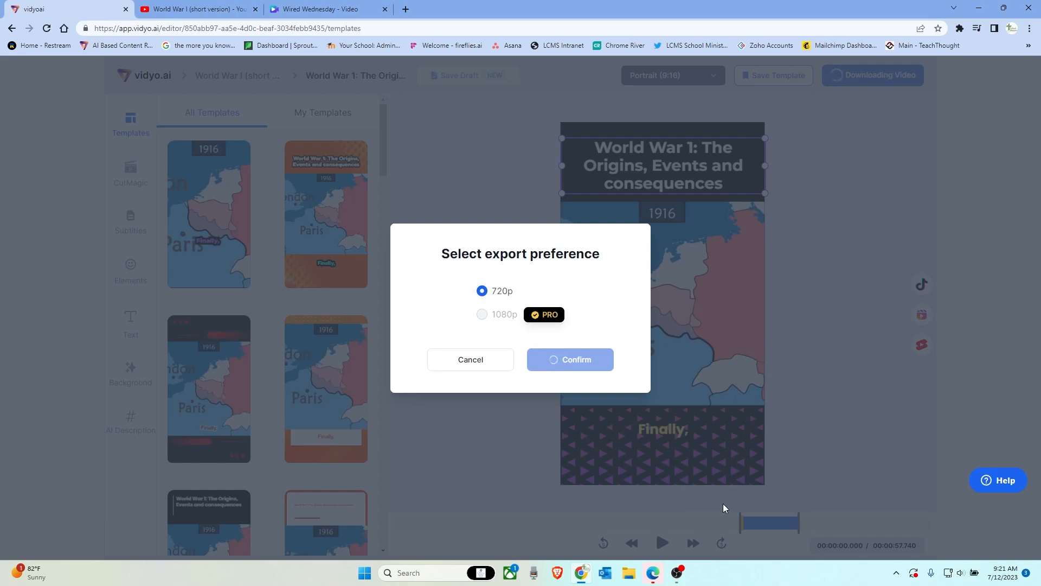
pyautogui.click(569, 359)
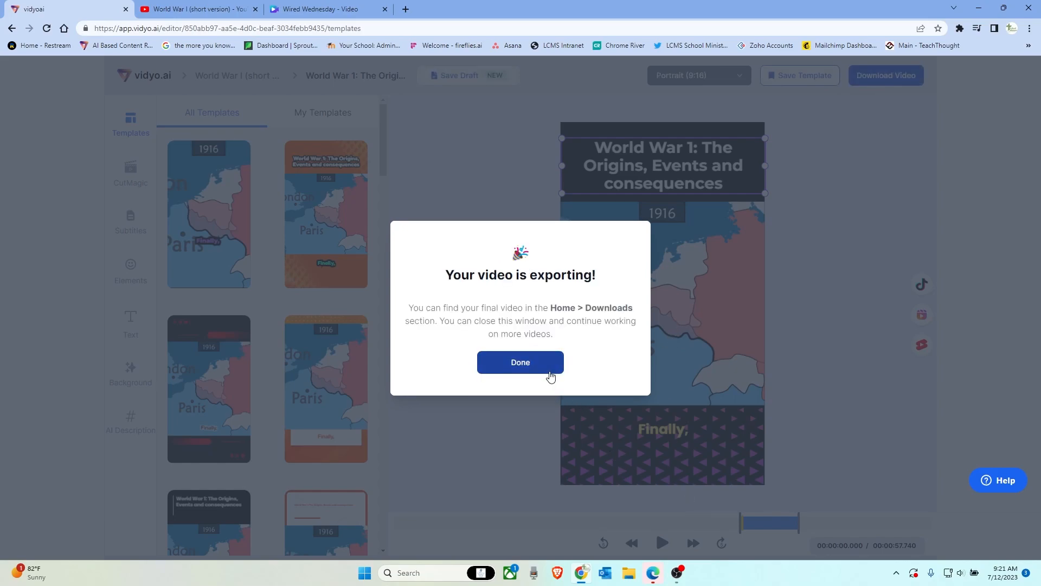
pyautogui.click(520, 362)
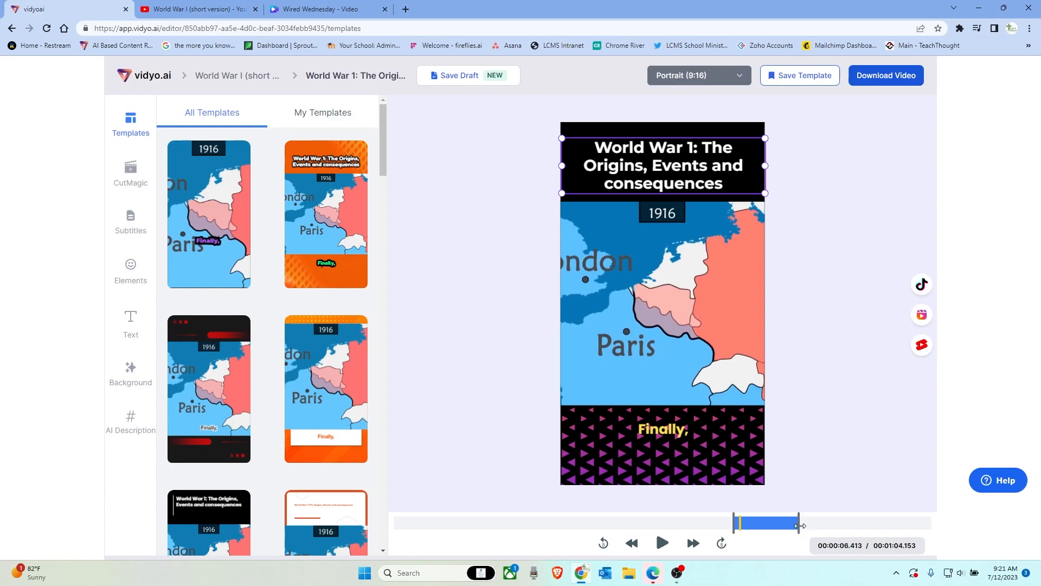
# Drag the right trim handle so the clip length becomes 00:01:02.015.
pyautogui.moveTo(800, 523); pyautogui.dragTo(796, 523)
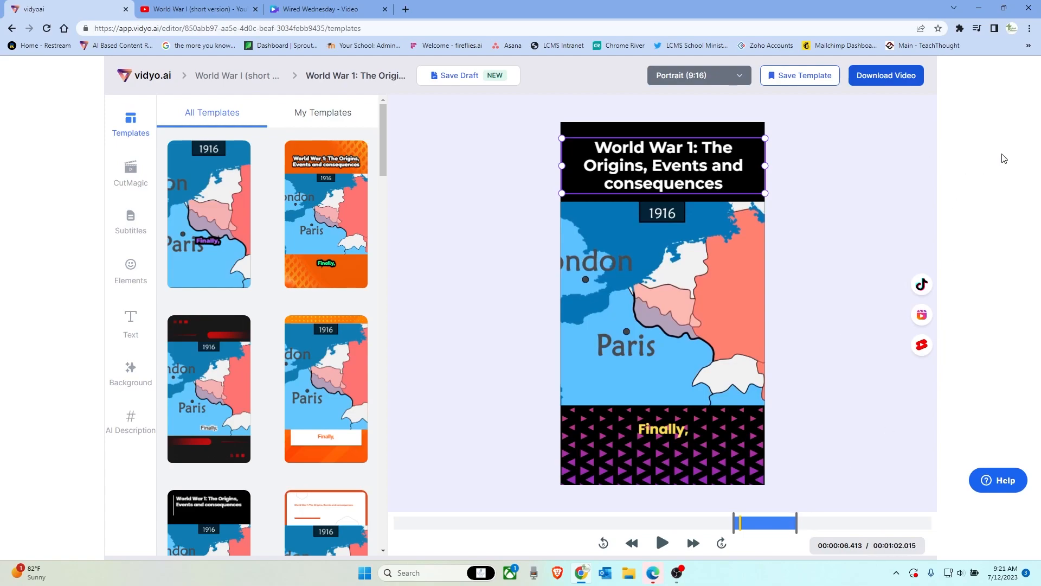
pyautogui.moveTo(304, 138)
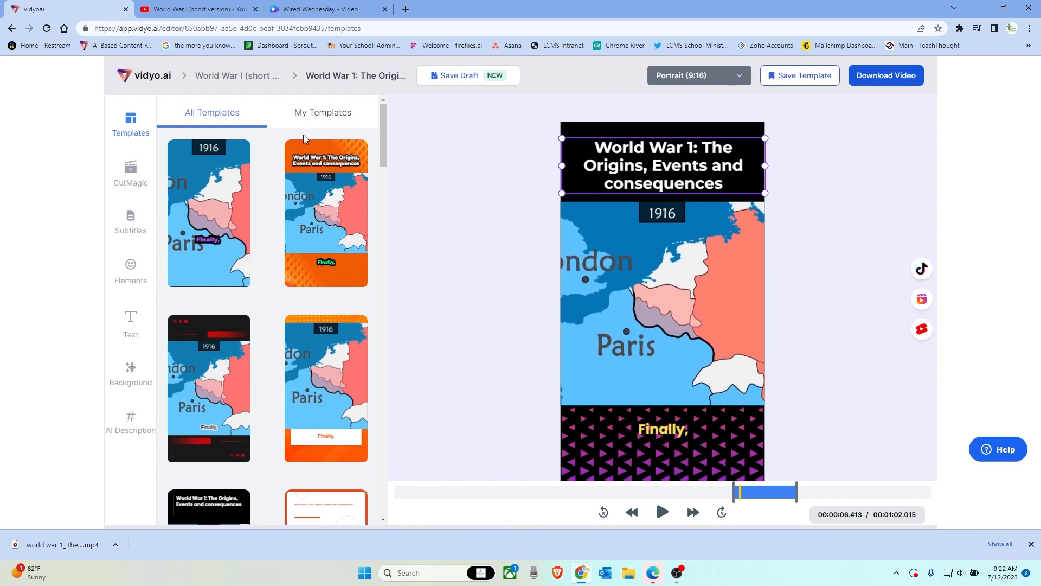
pyautogui.moveTo(989, 224)
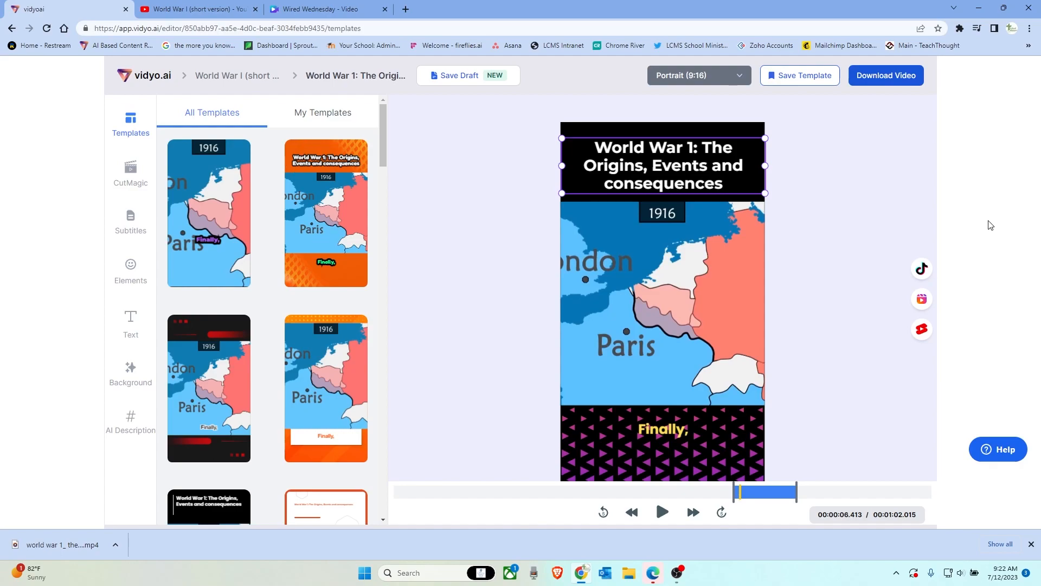